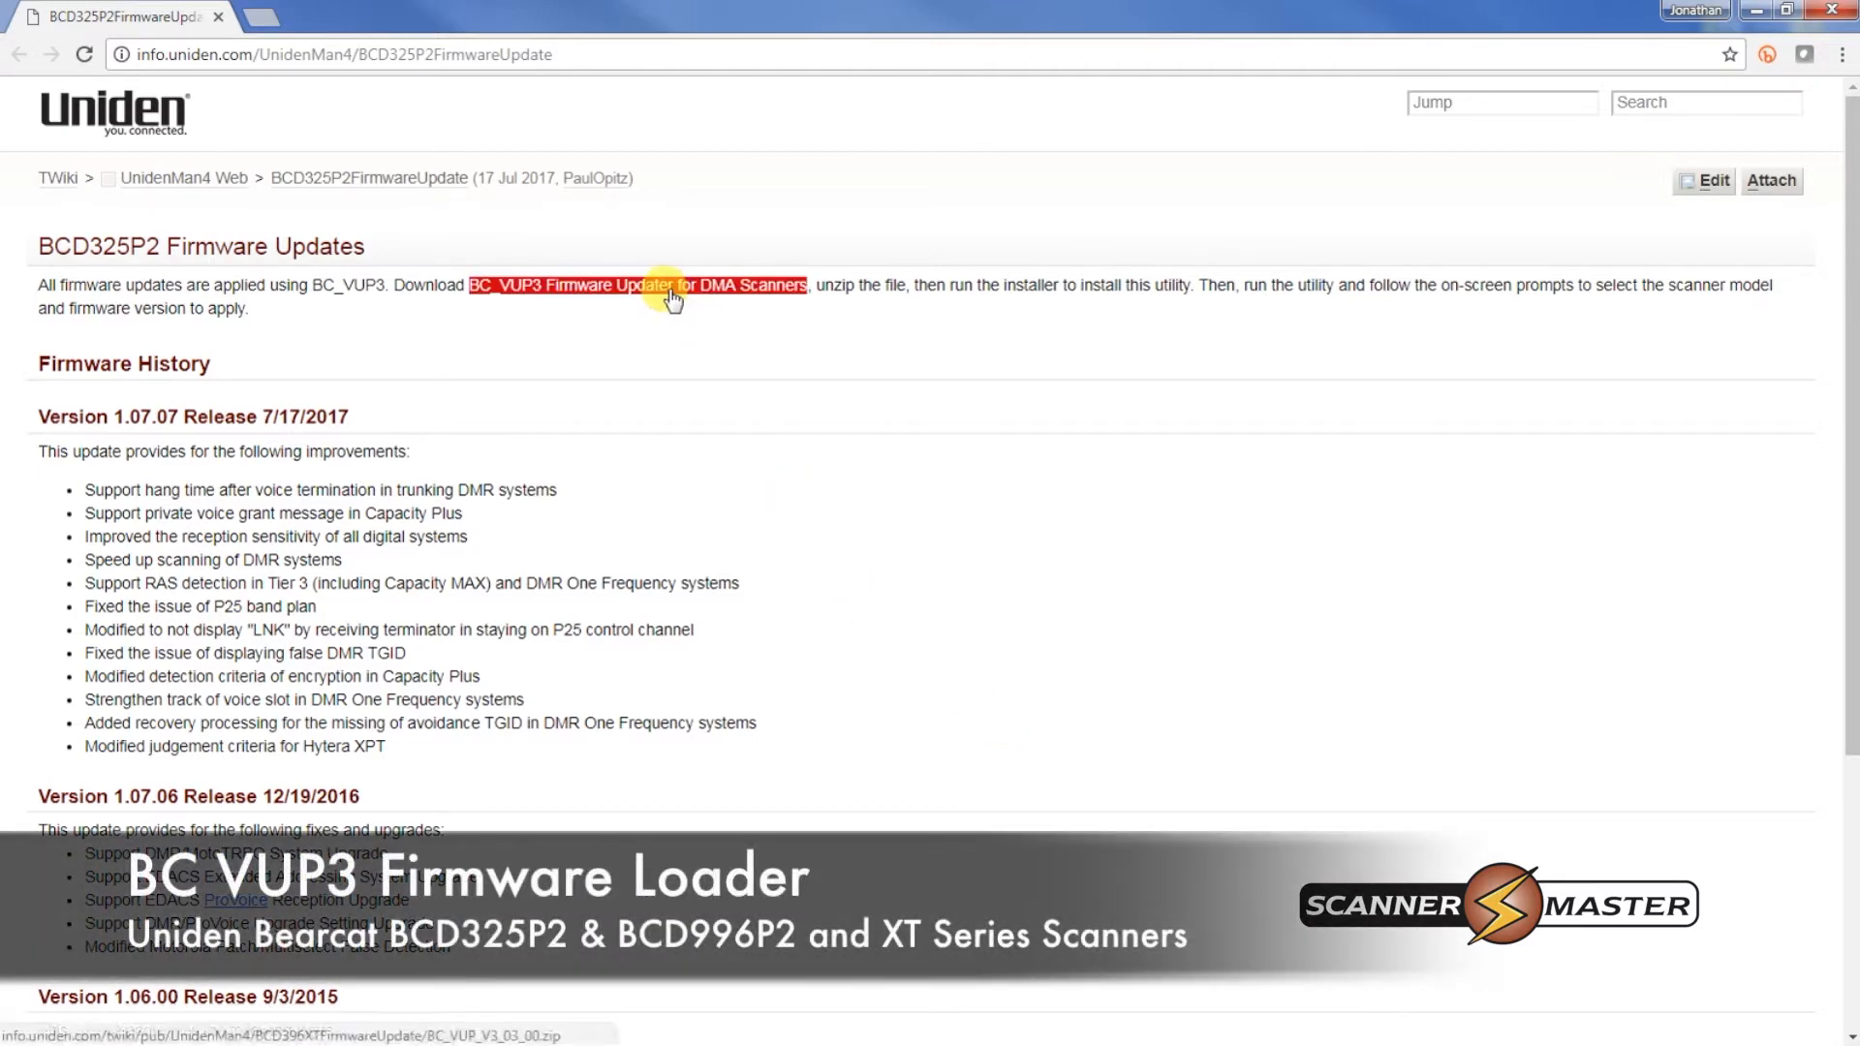
# Download the 'BC_VUP3 Firmware Updater for DMA Scanners' zip from Uniden's page
pyautogui.click(637, 285)
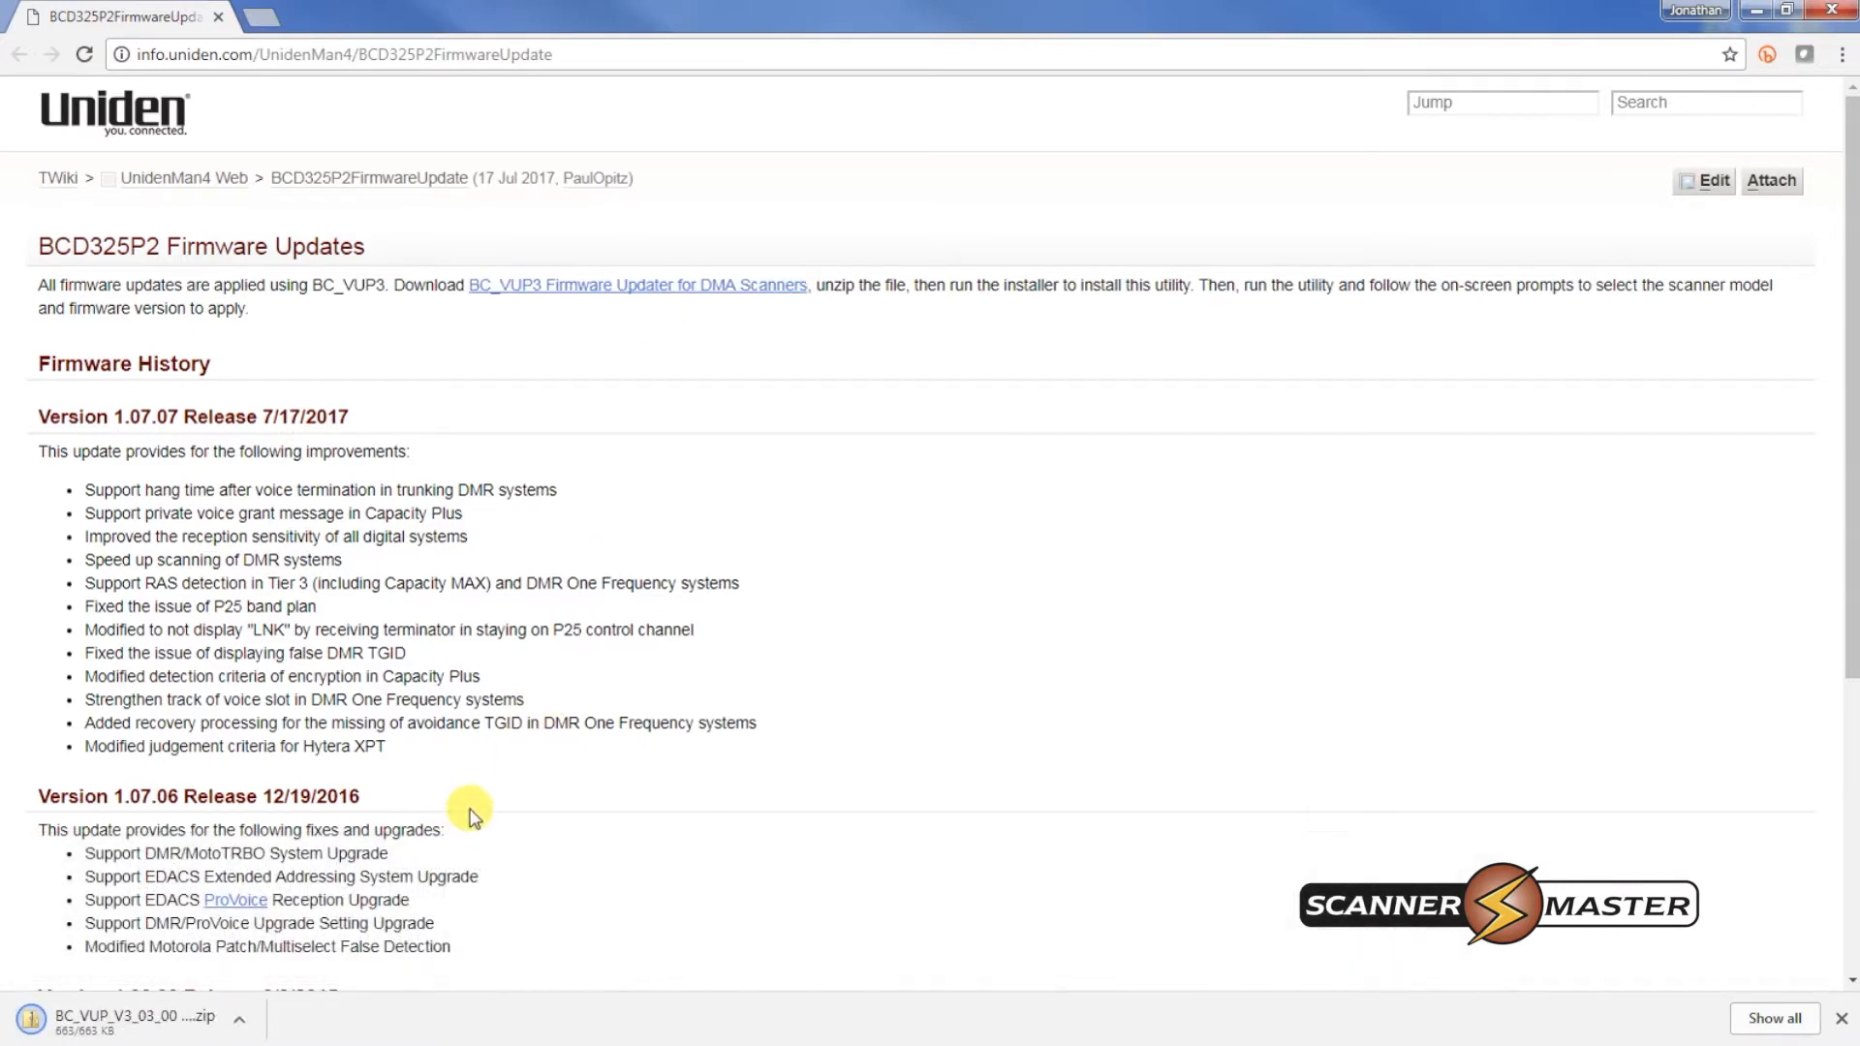
pyautogui.moveTo(448, 857)
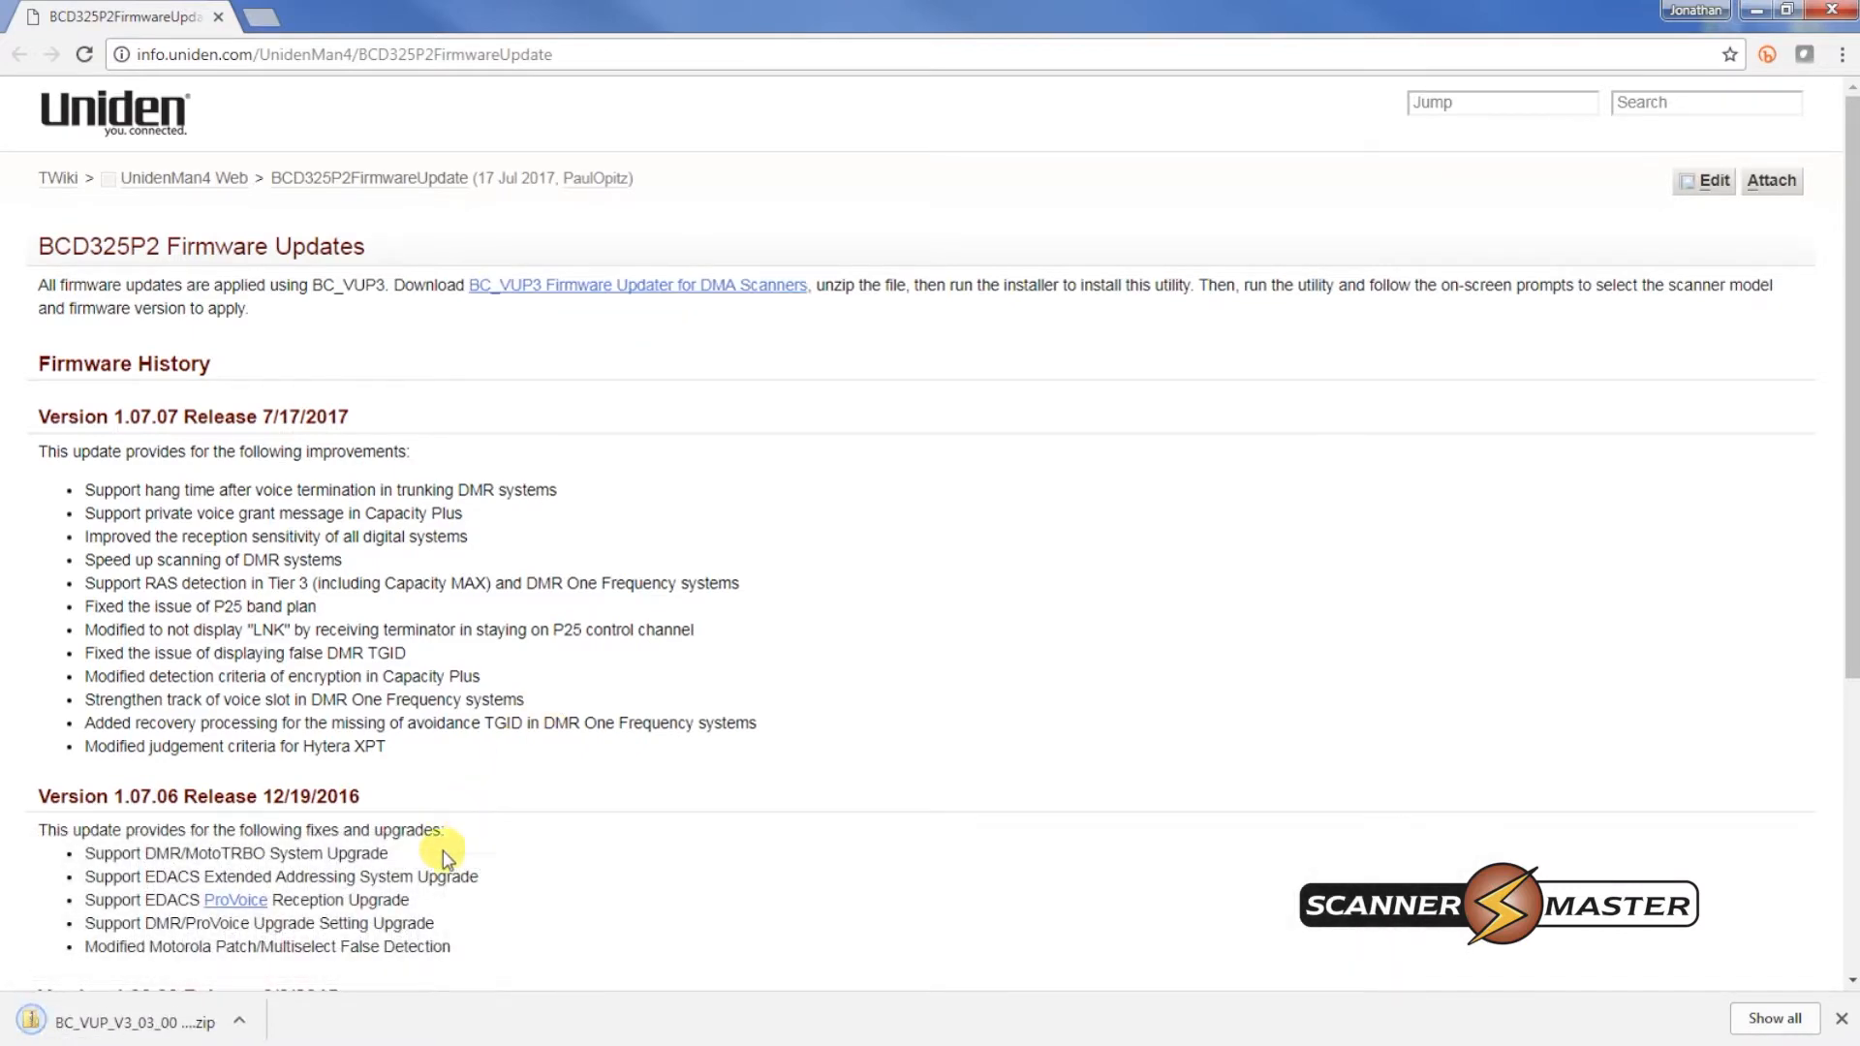
pyautogui.moveTo(234, 1023)
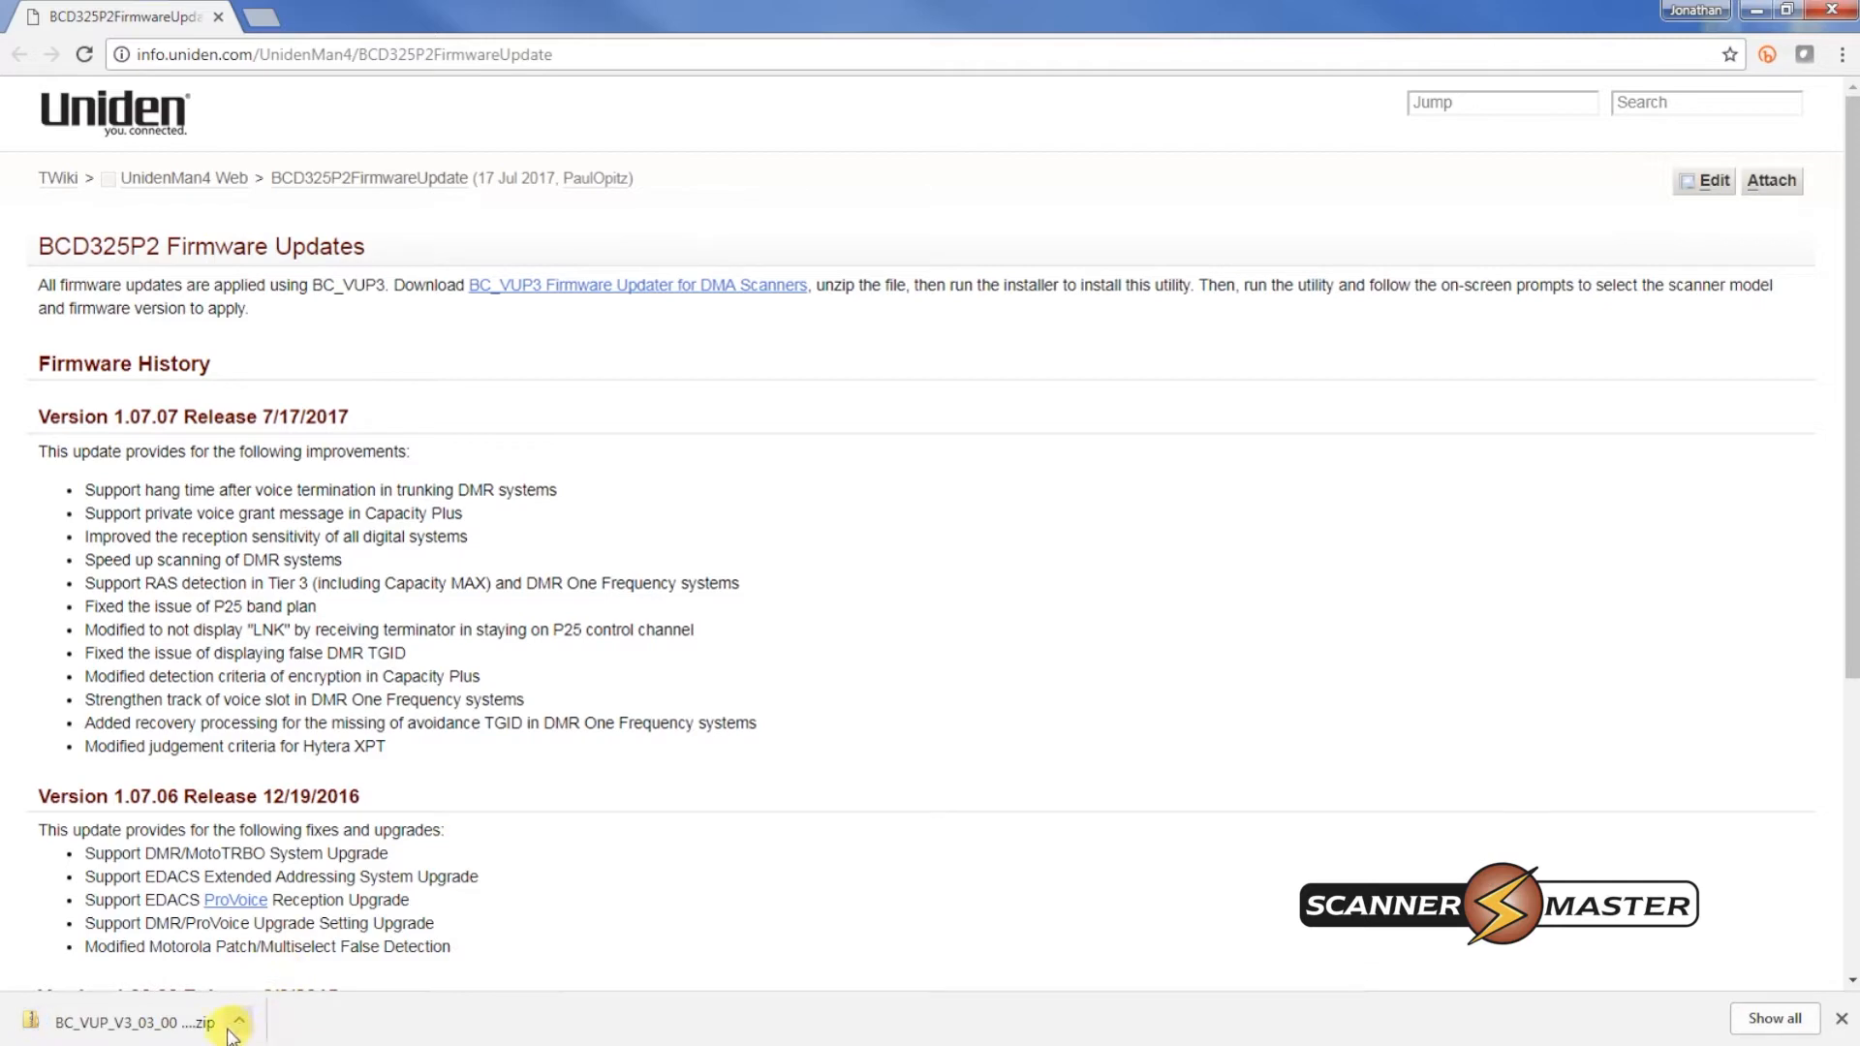
# Run Setup_BC_VUP.msi from the zip's BC_VUP_V3_03_00 folder and close the finished installer
pyautogui.click(236, 1023)
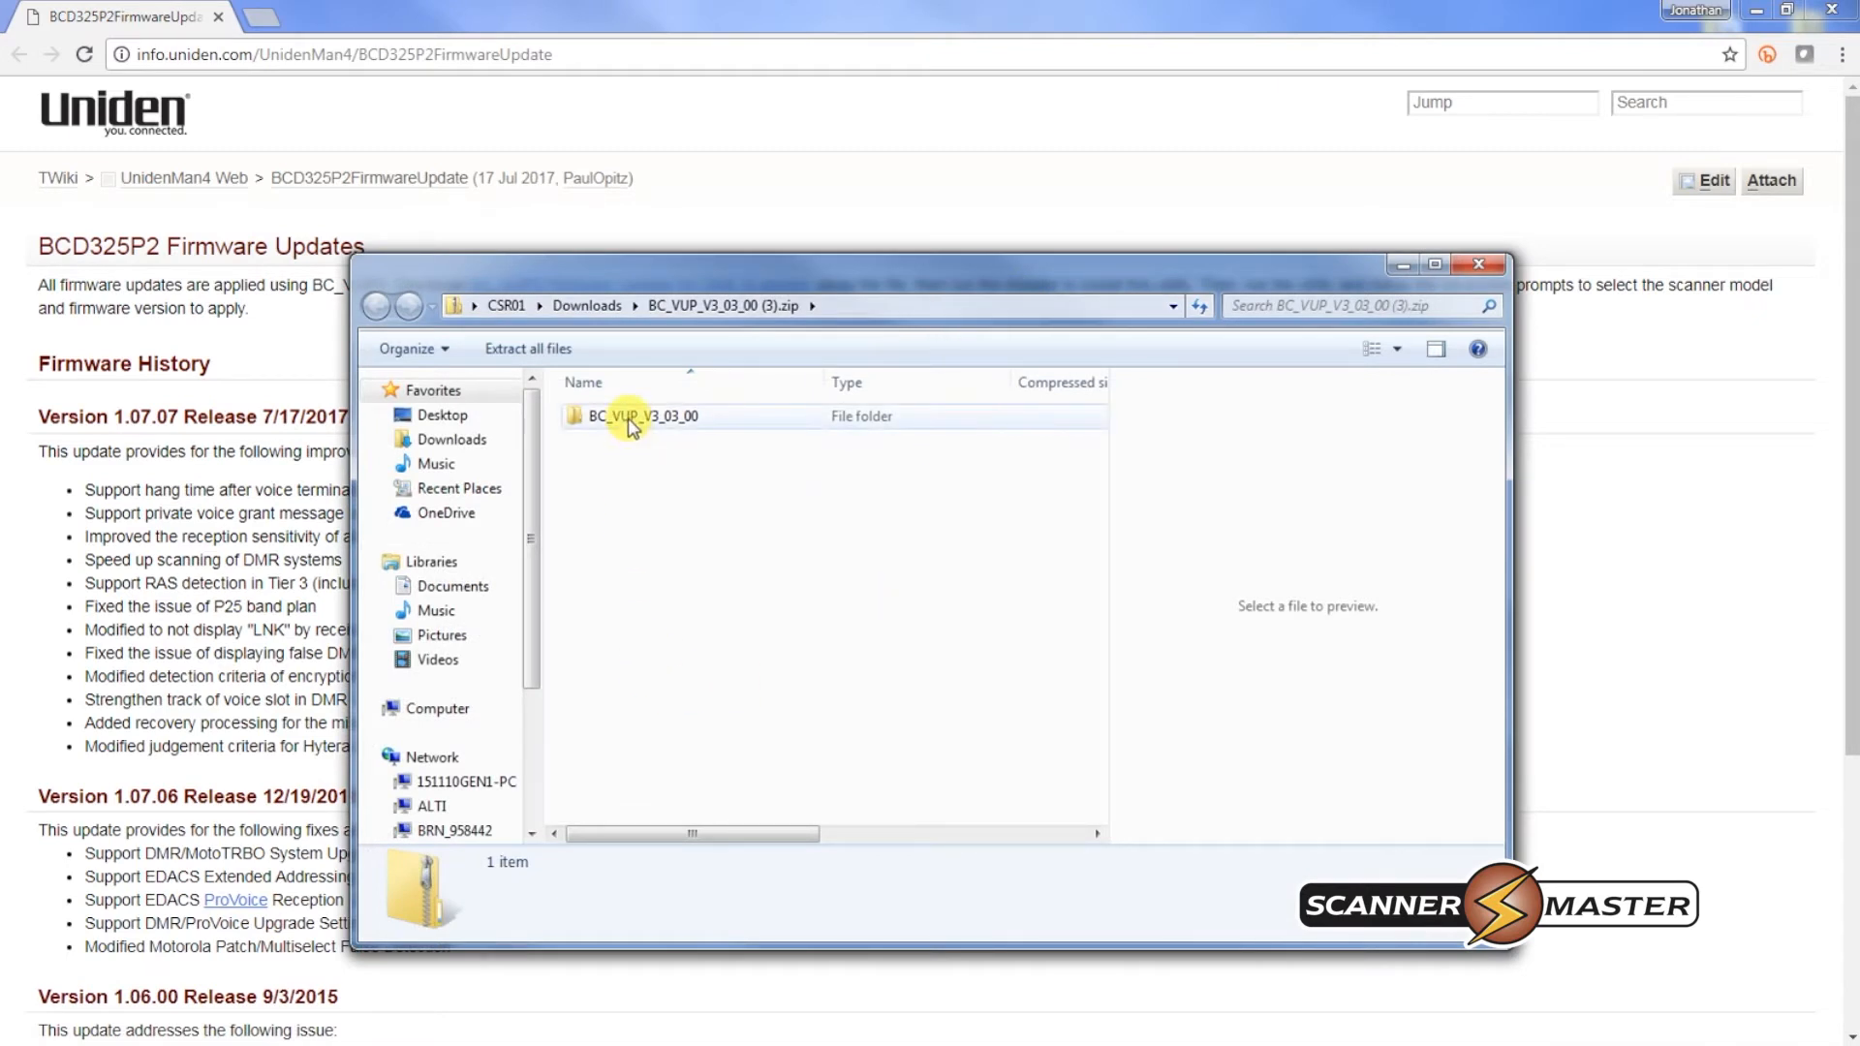
pyautogui.doubleClick(645, 416)
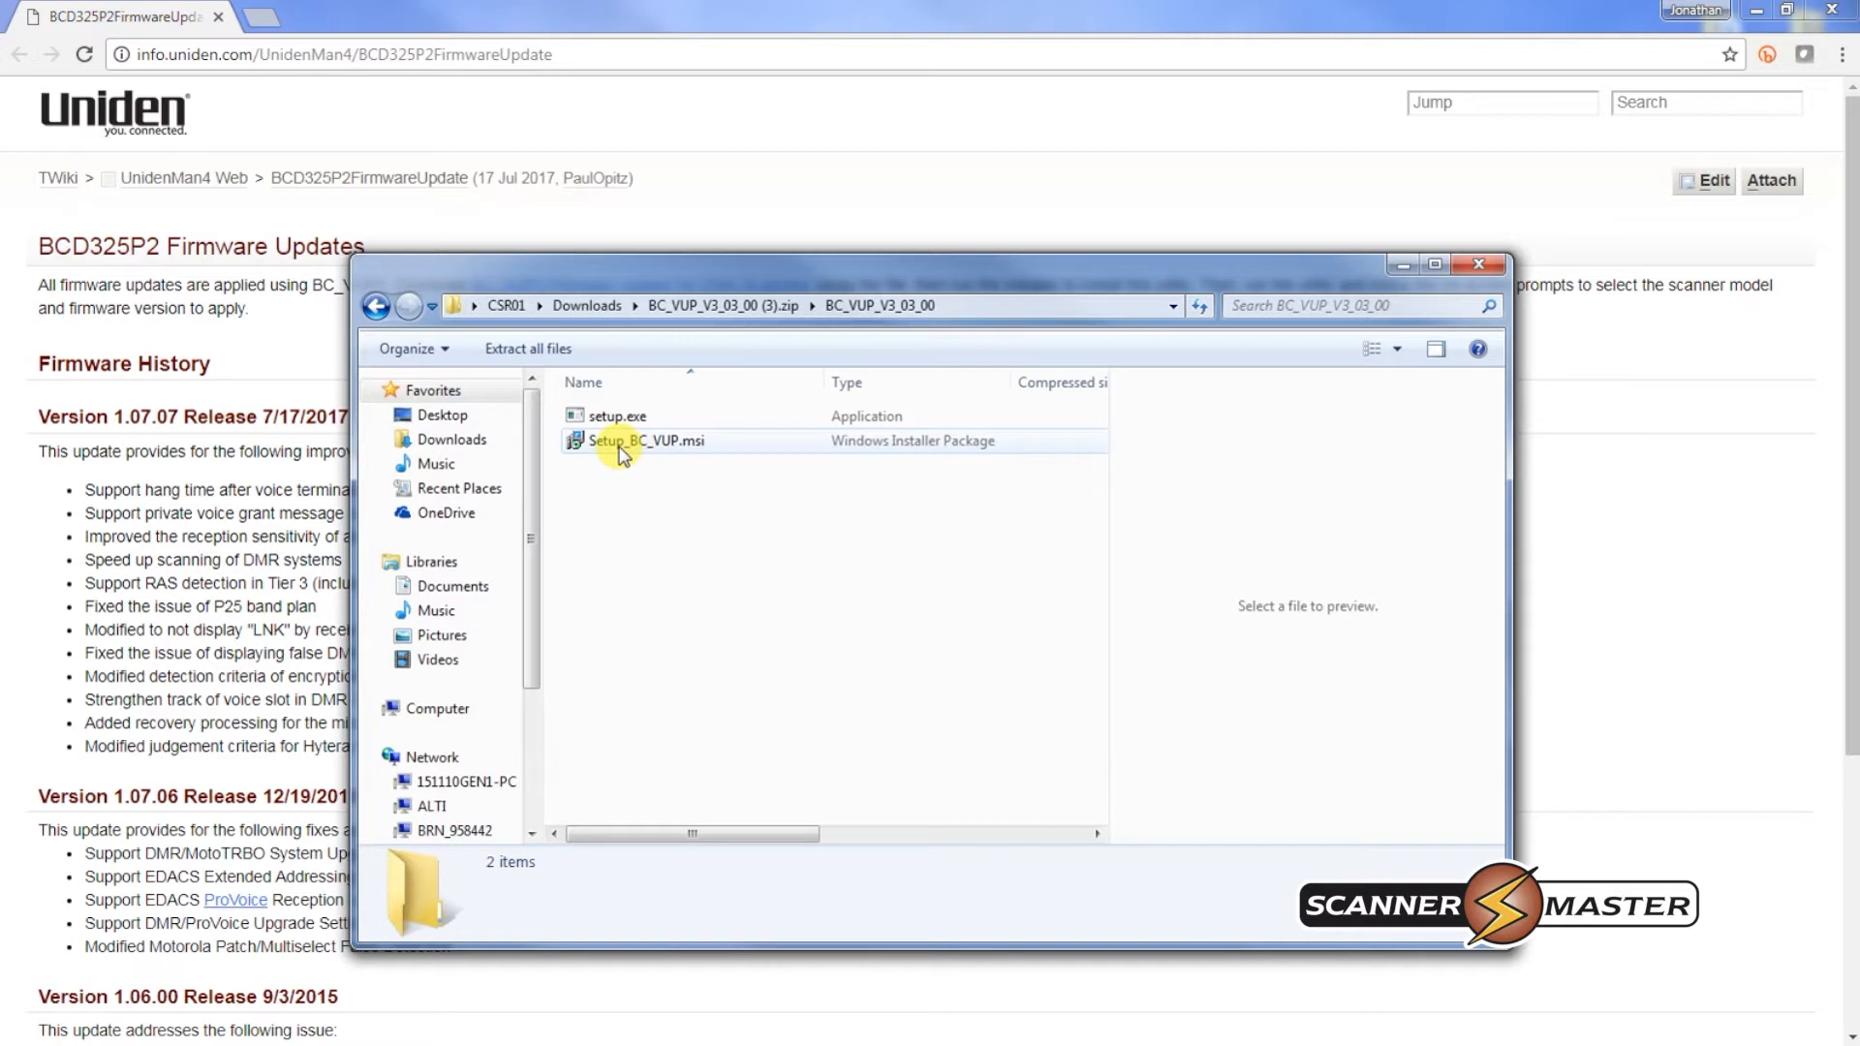
pyautogui.doubleClick(643, 439)
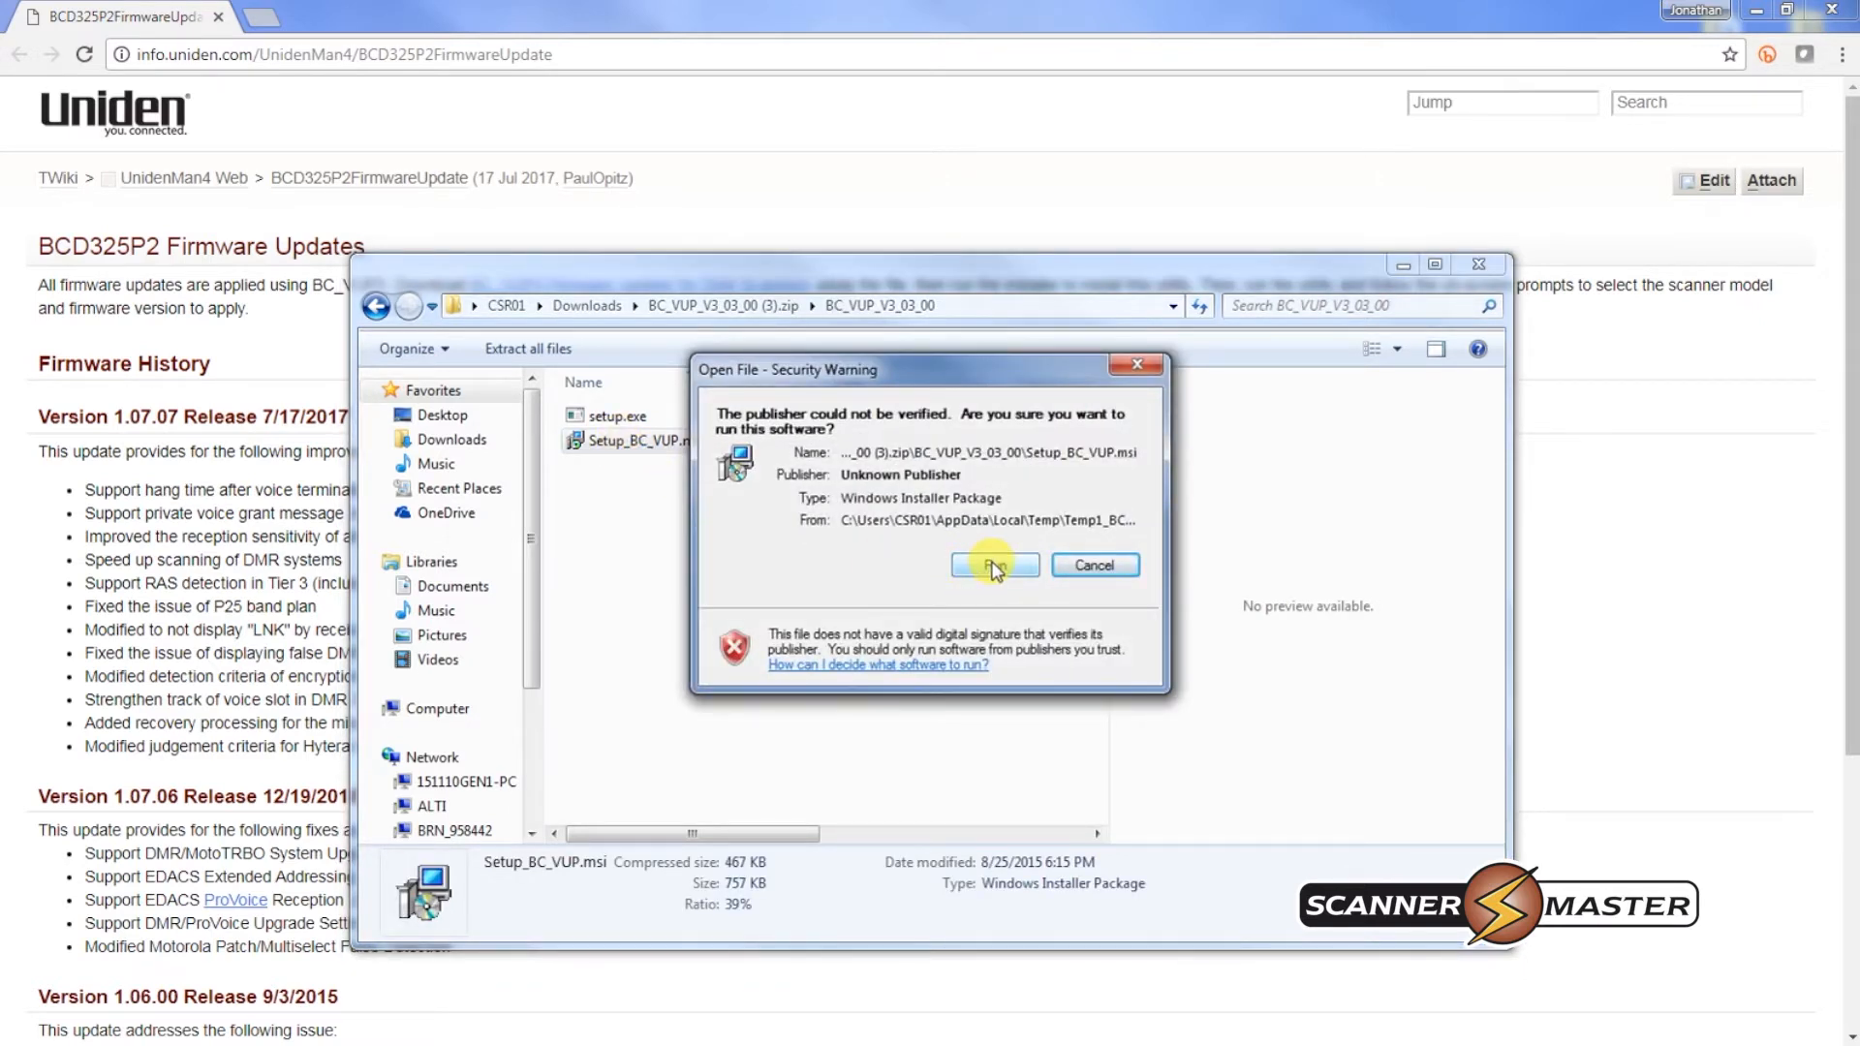
pyautogui.click(994, 565)
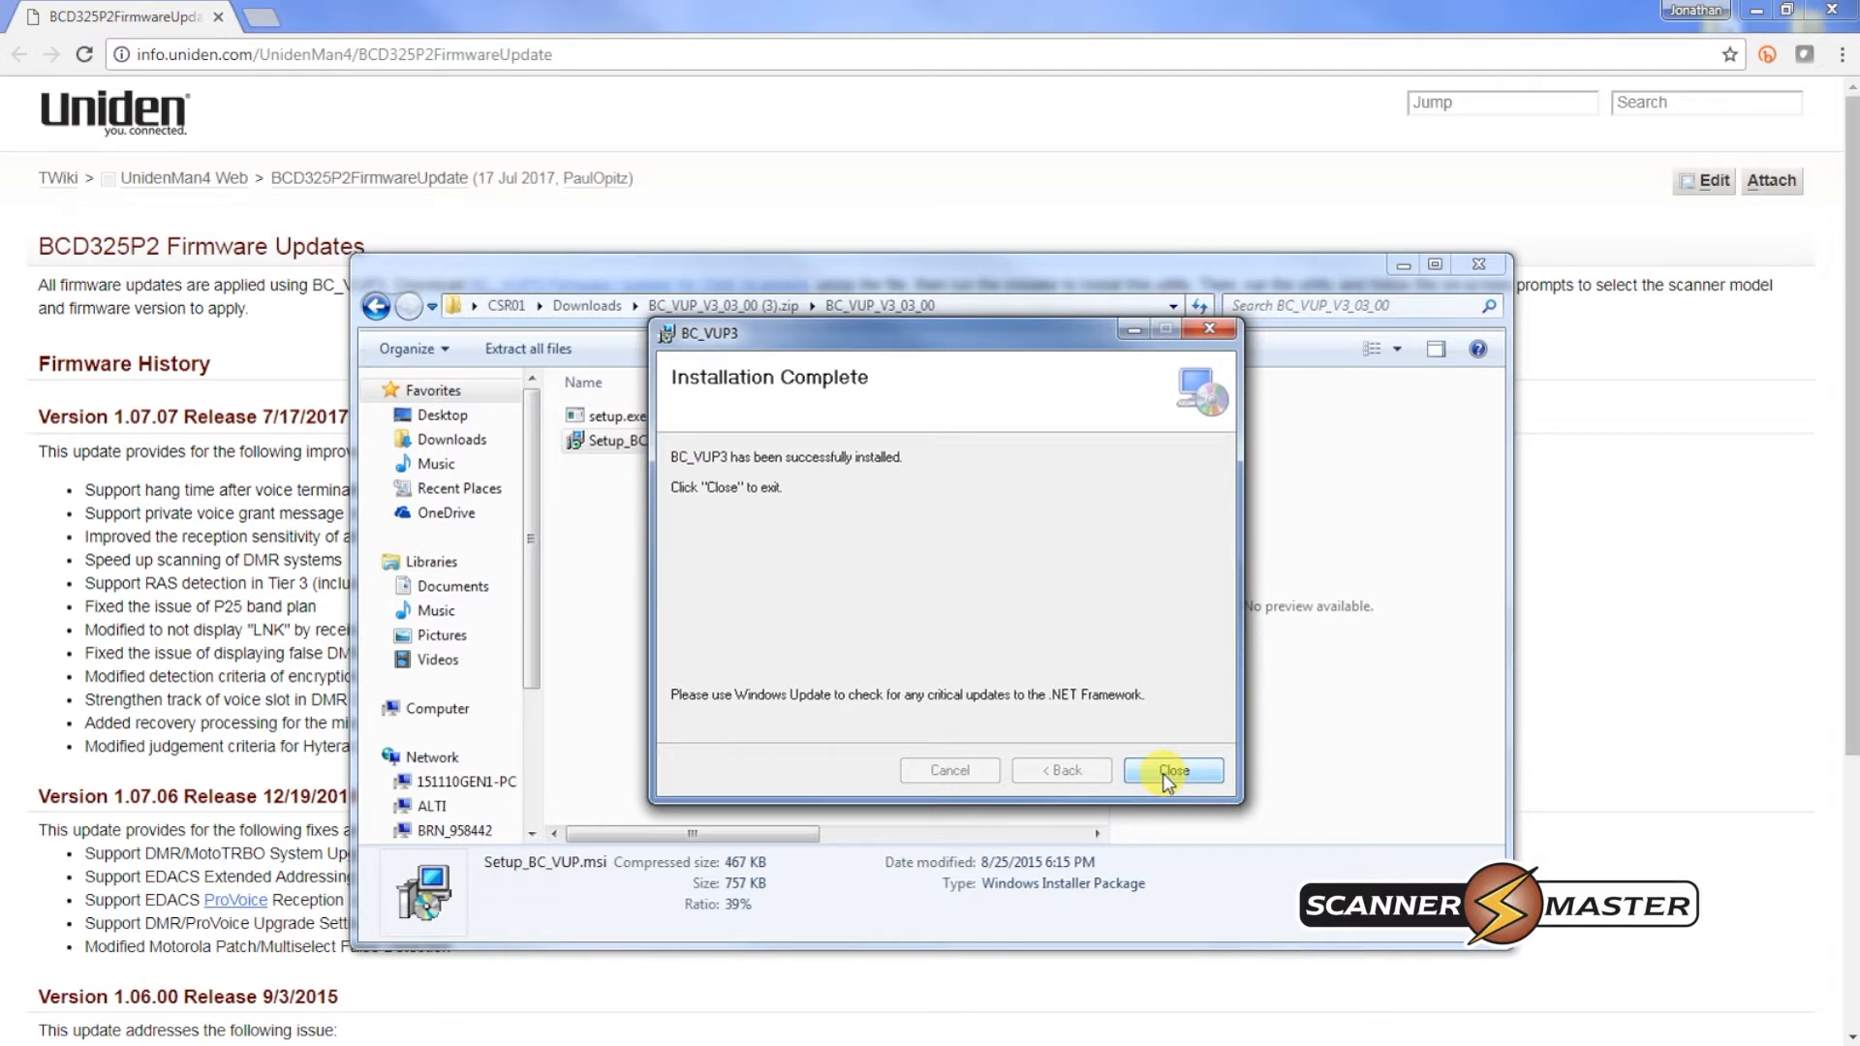
pyautogui.click(1171, 770)
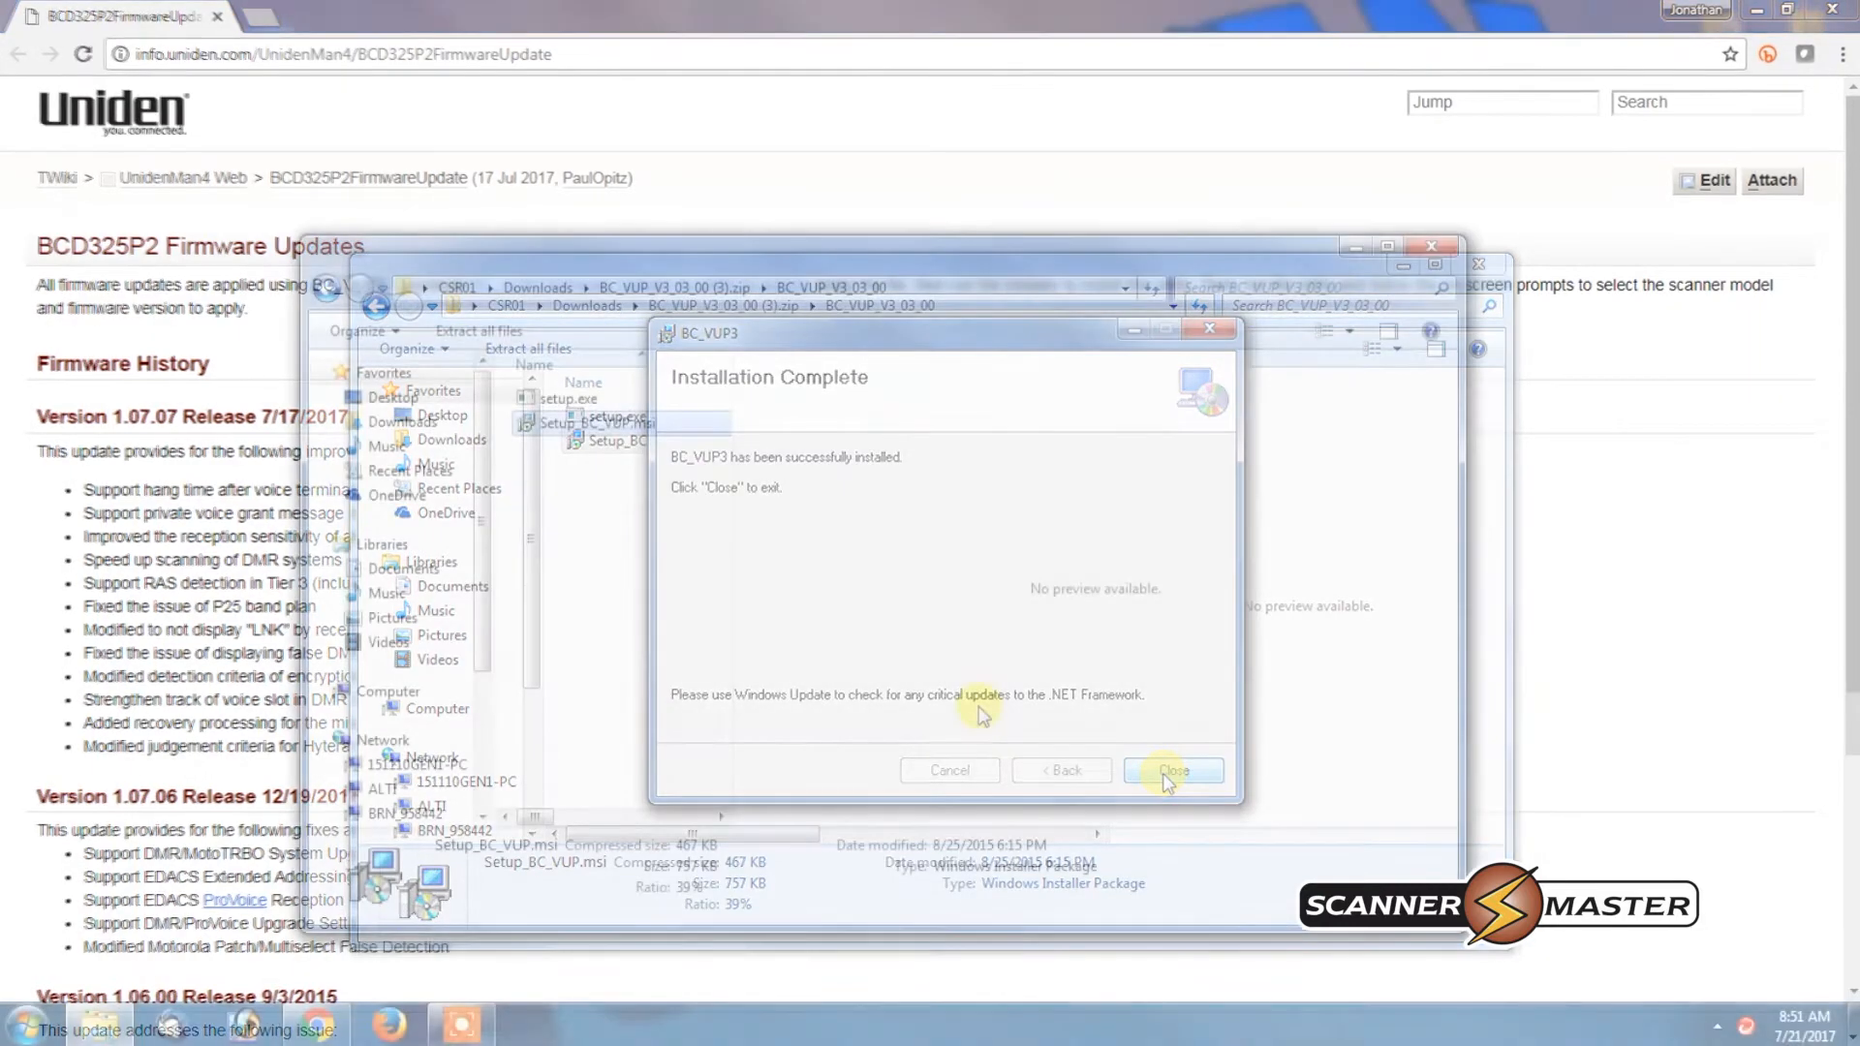
# Dismiss the leftover window and open the Start menu's program list
pyautogui.click(1171, 770)
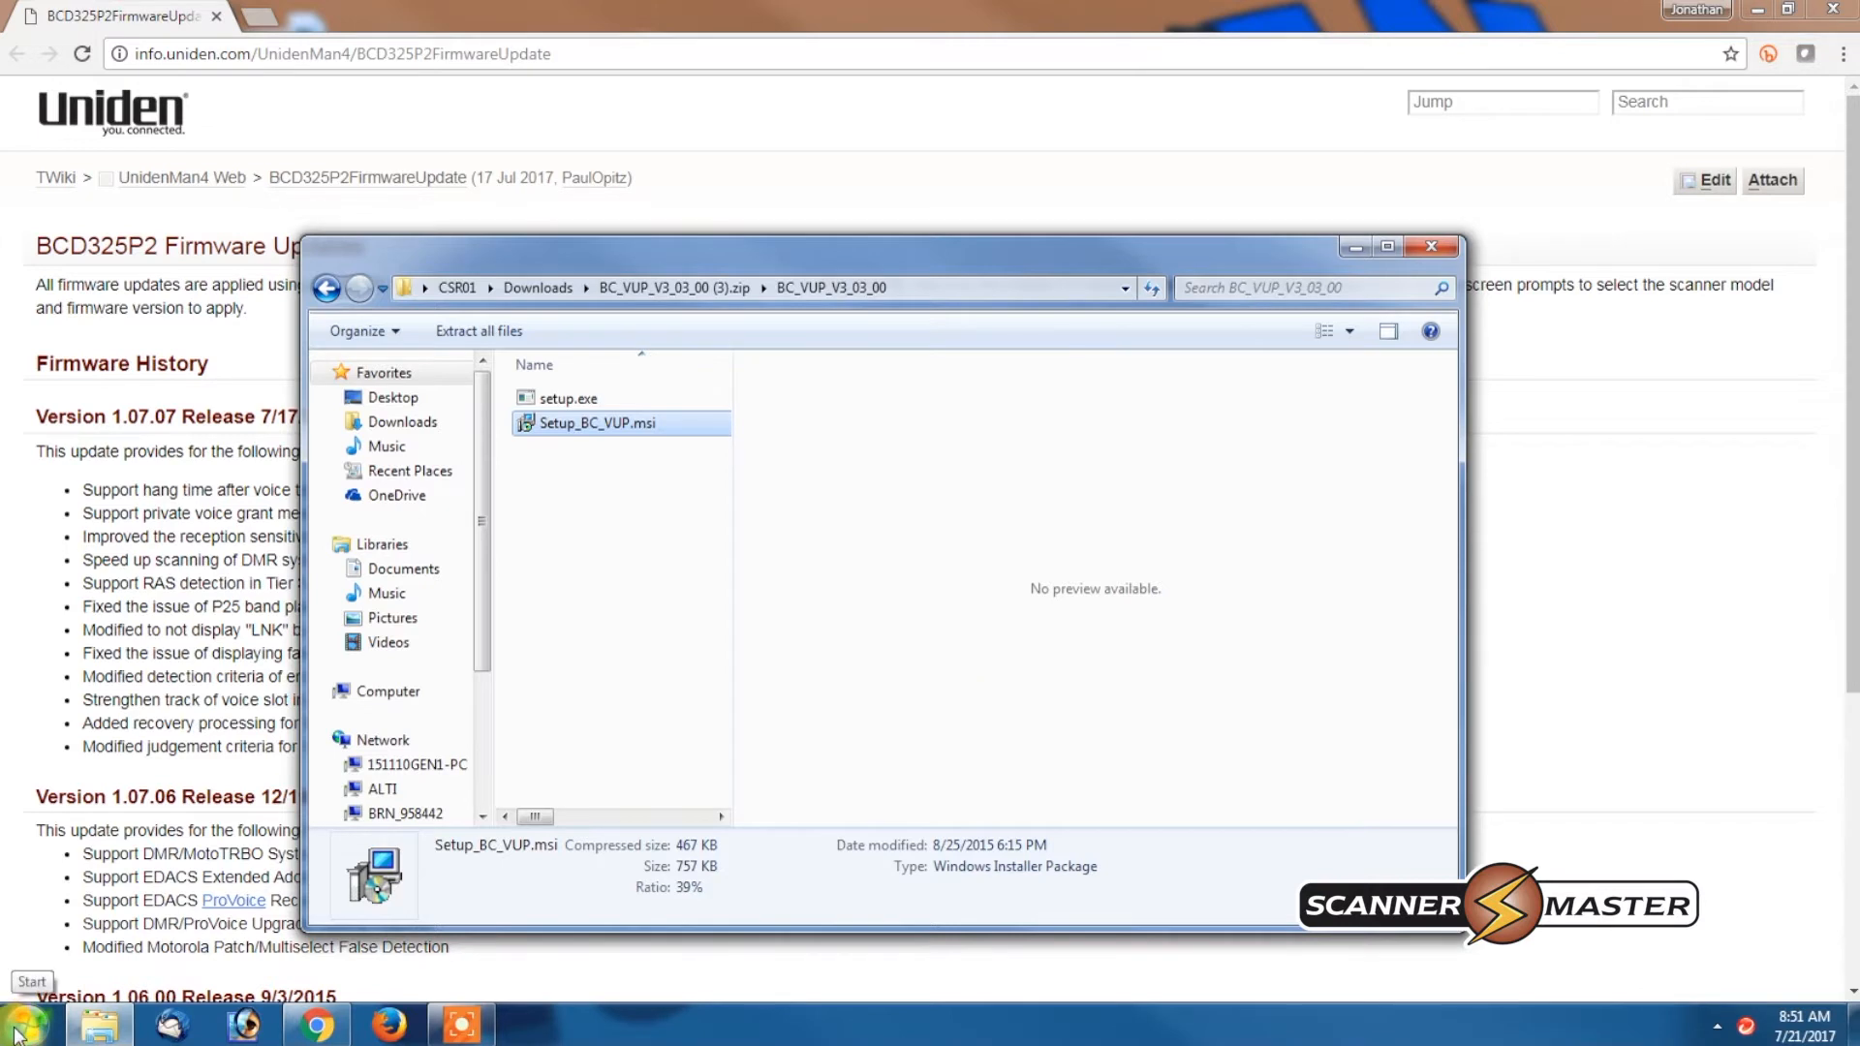
pyautogui.click(21, 1023)
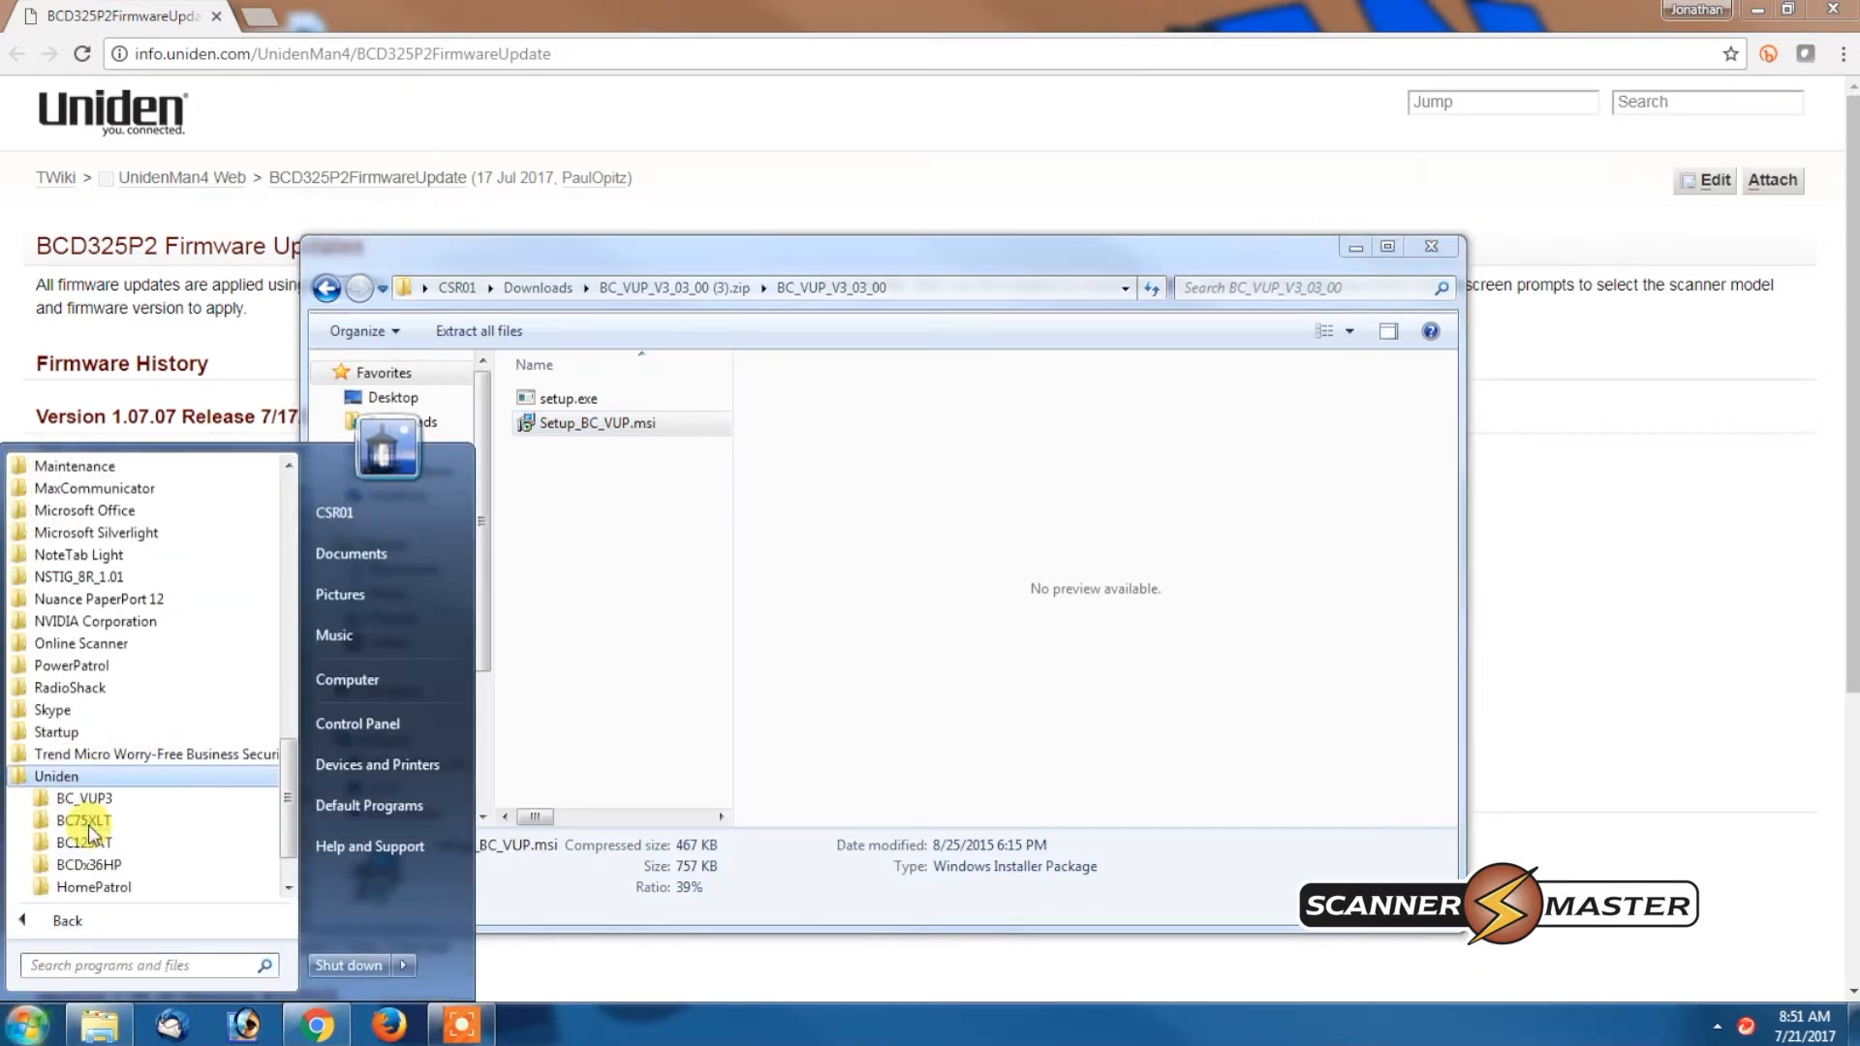
pyautogui.moveTo(83, 799)
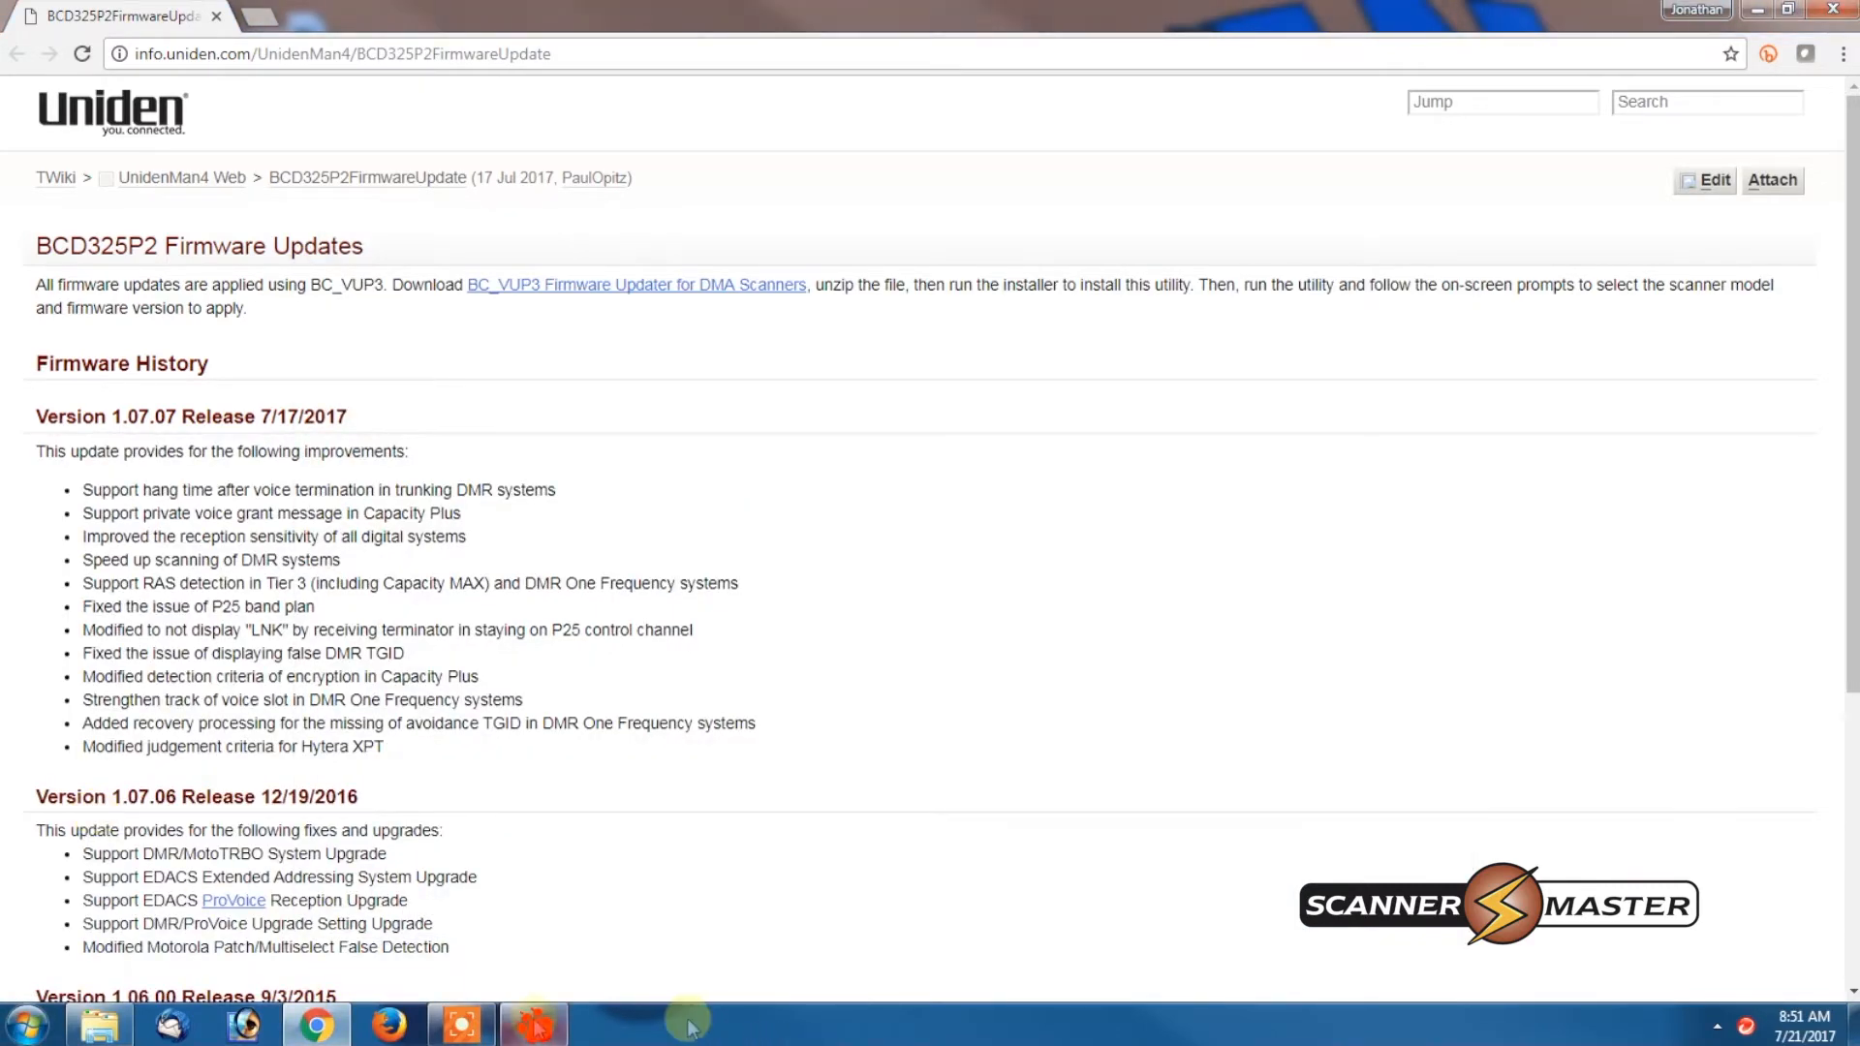
# Select model BCD325P2 and firmware Version 1.07.07 in the loader, then continue
pyautogui.click(532, 1022)
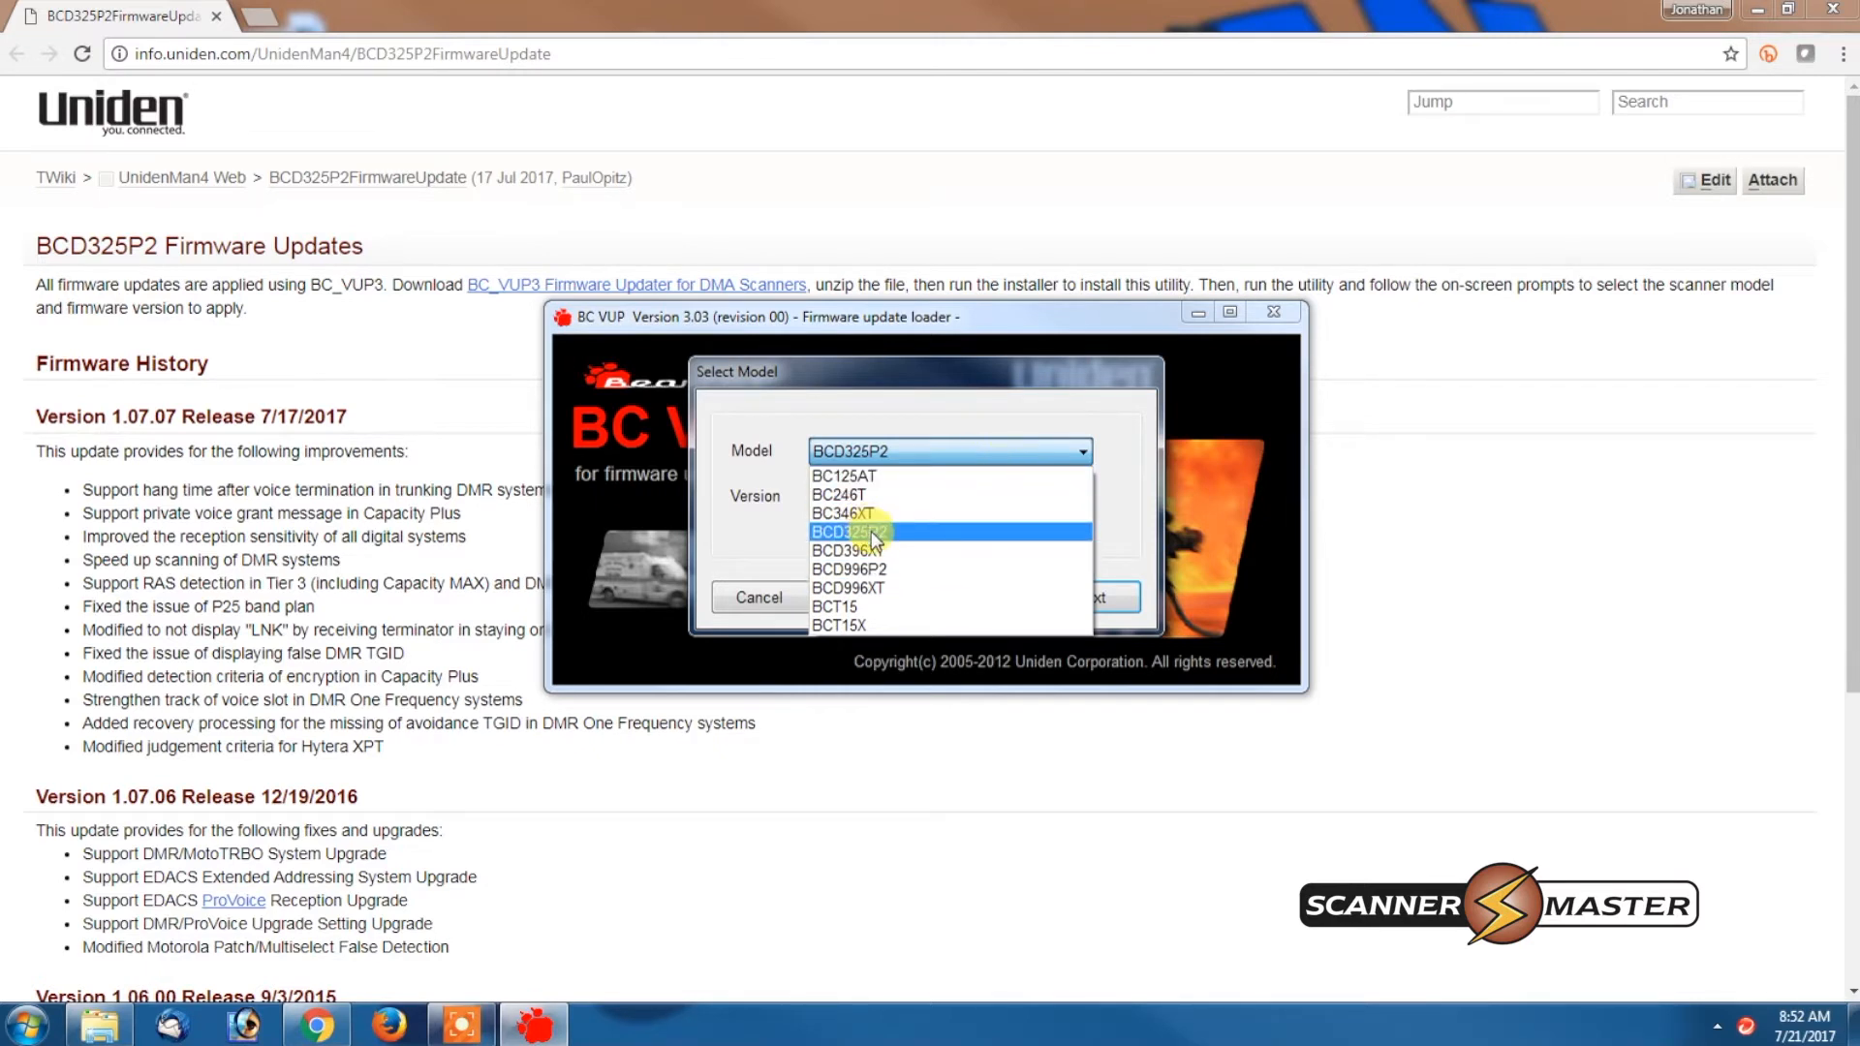
pyautogui.click(848, 529)
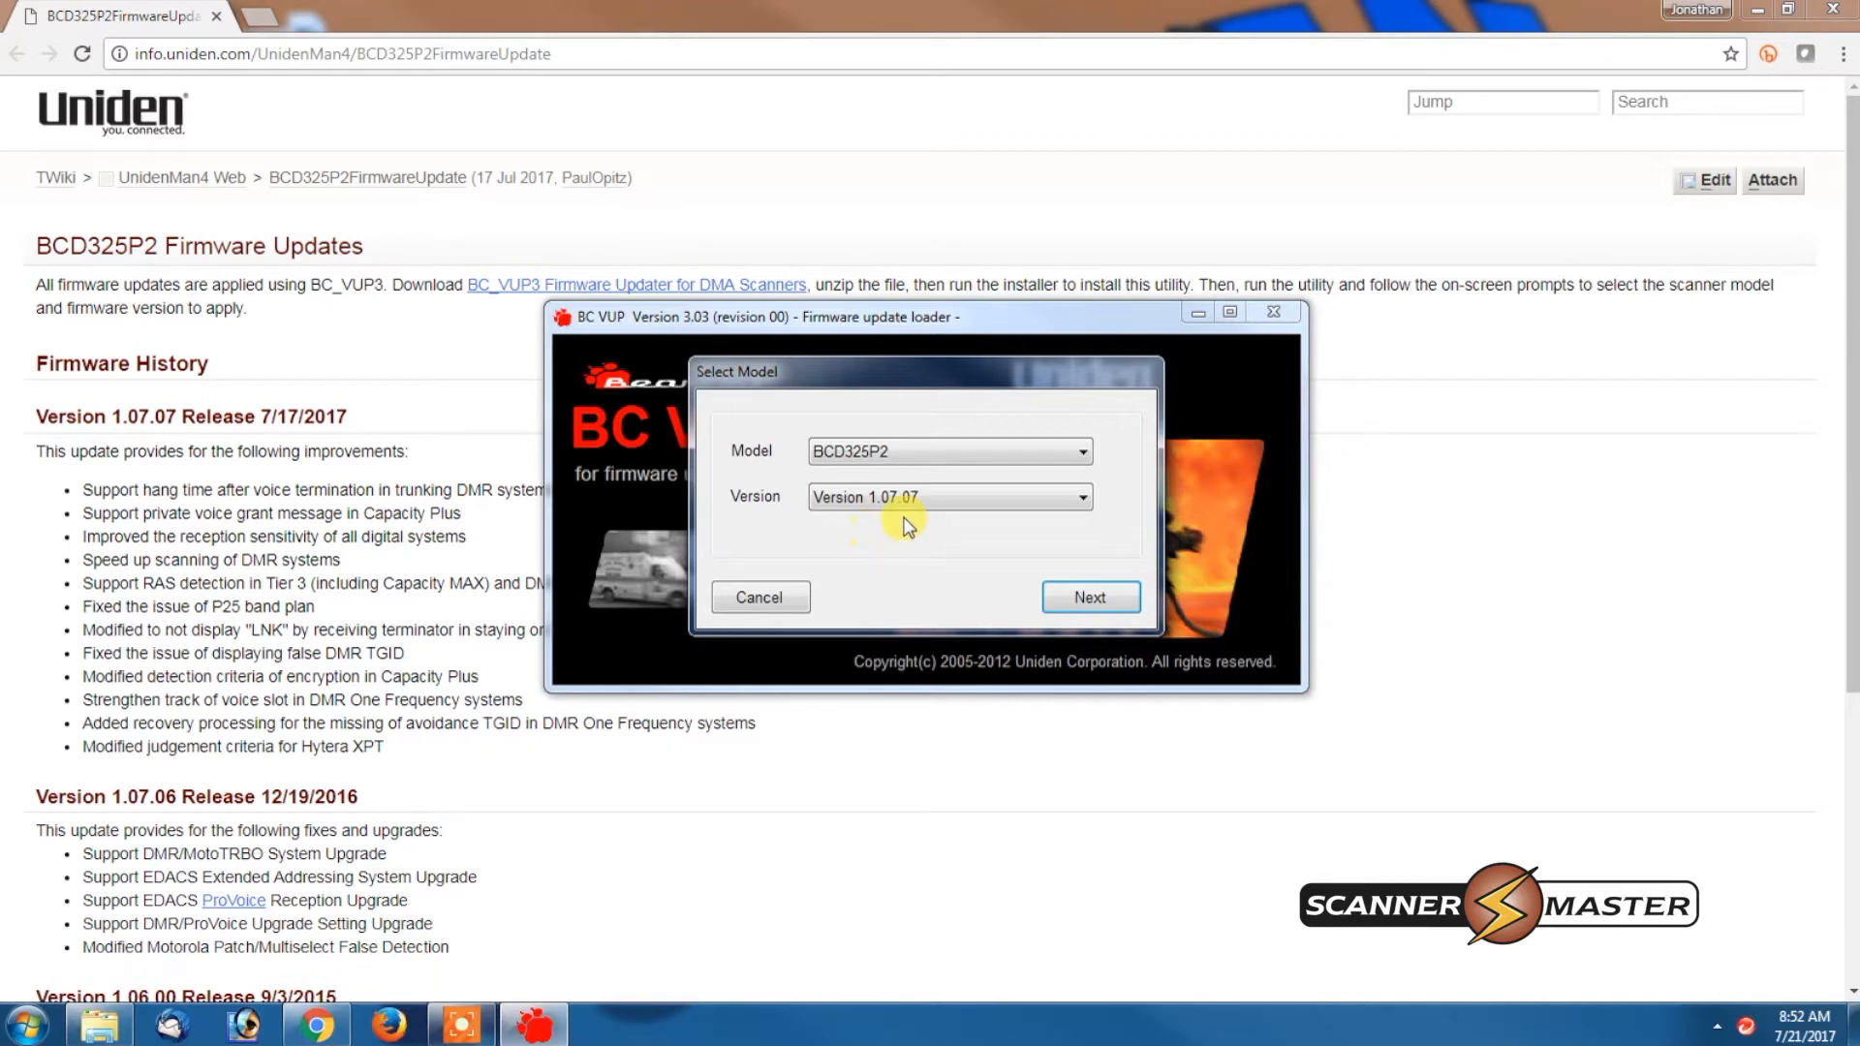
pyautogui.click(1077, 496)
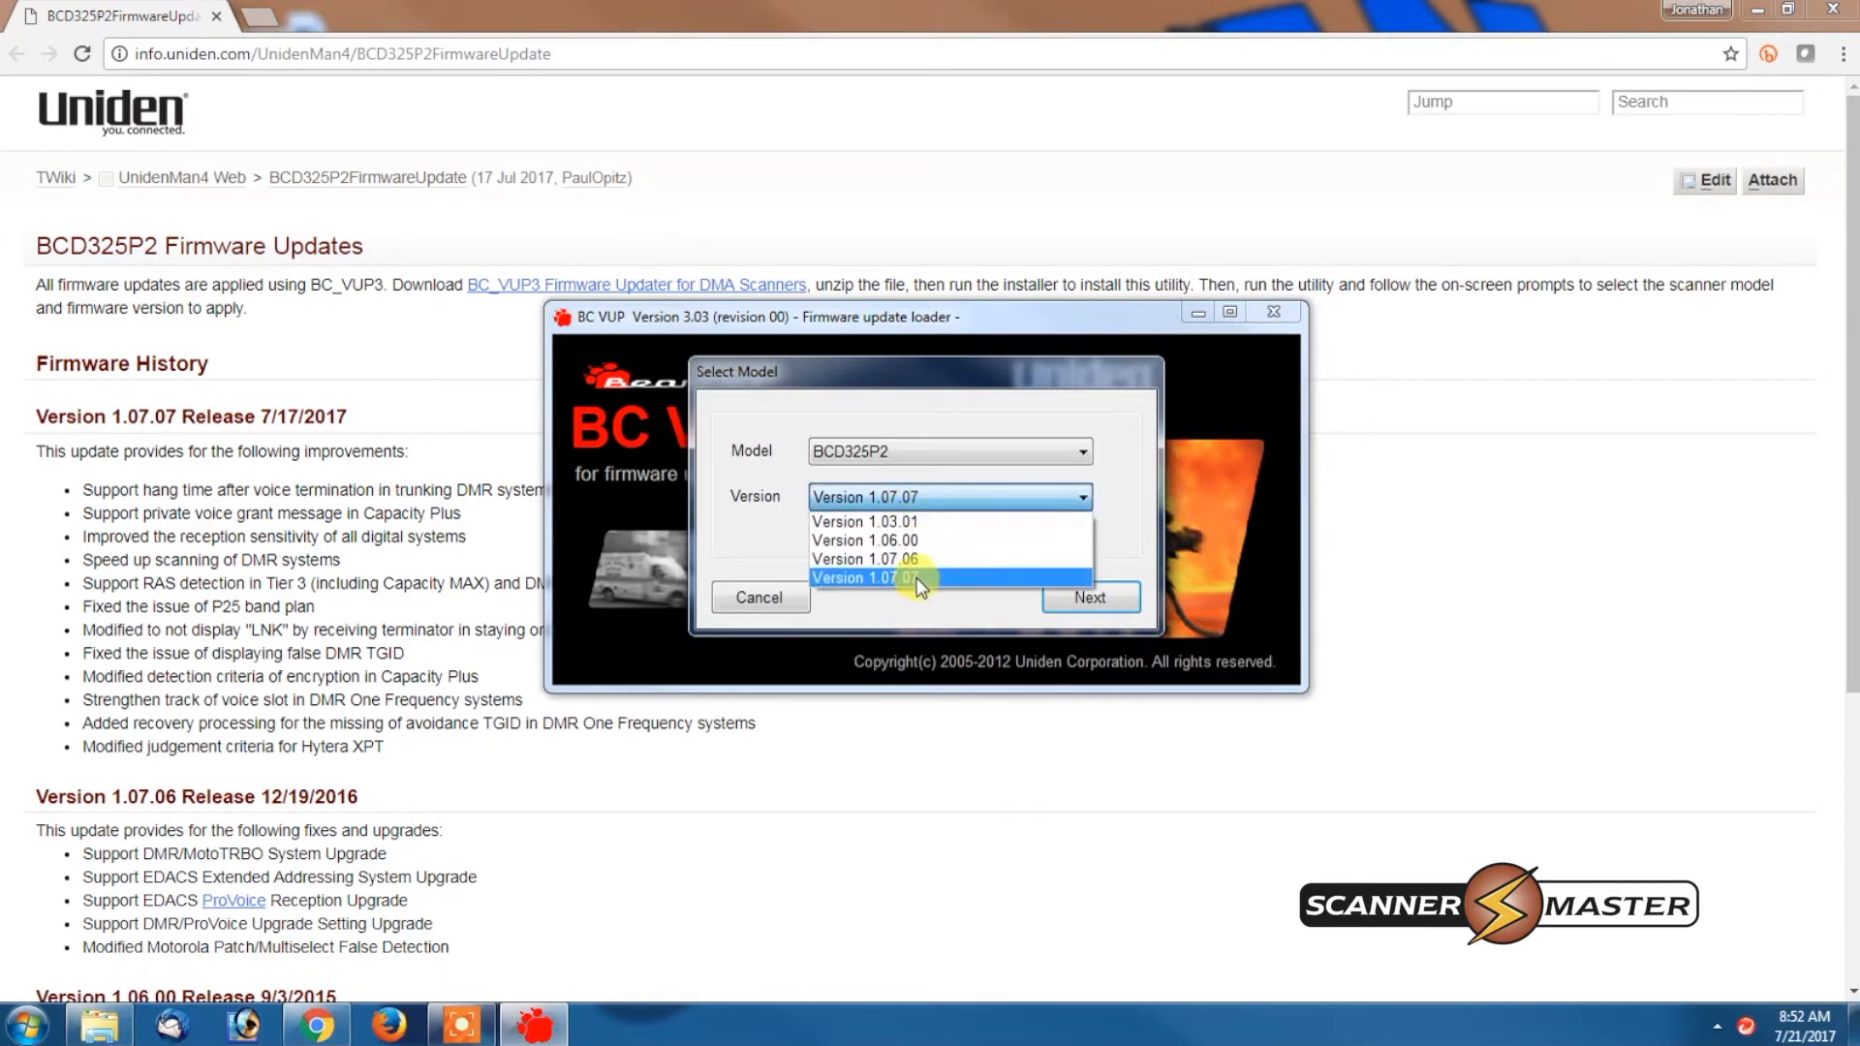
pyautogui.click(909, 579)
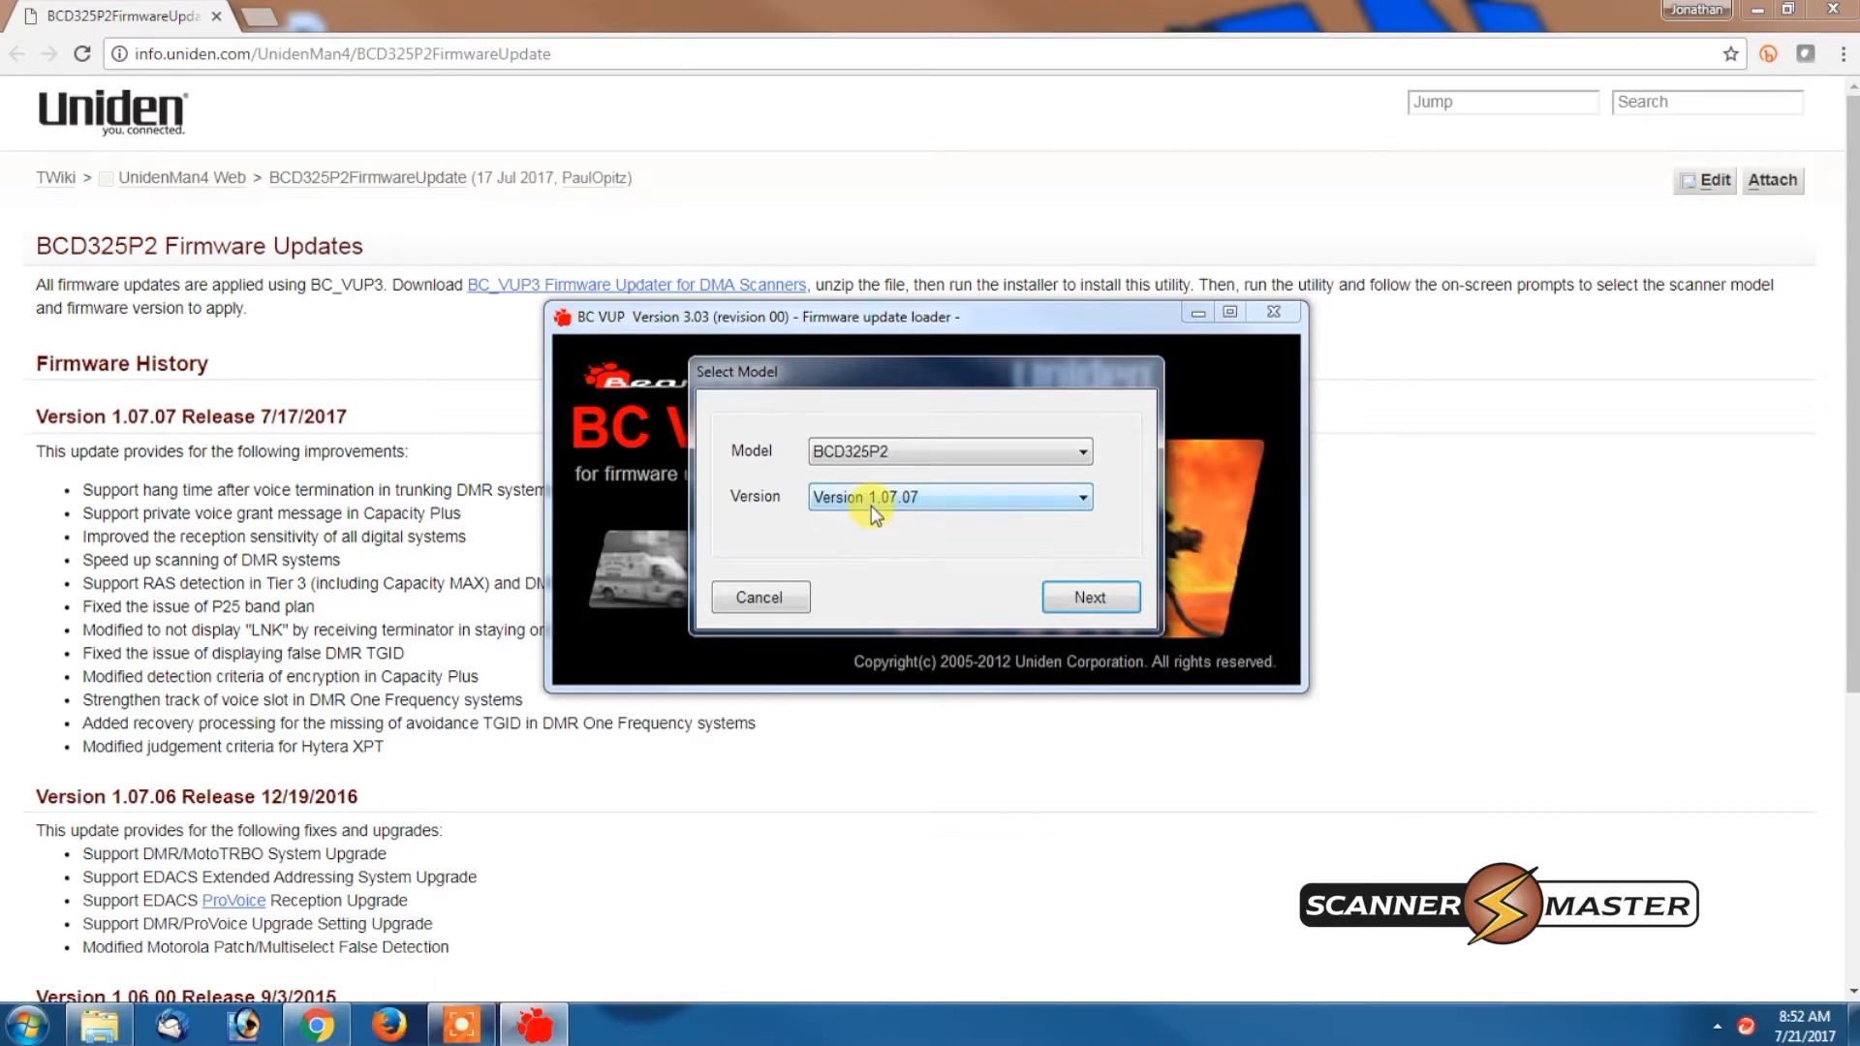
pyautogui.click(1087, 596)
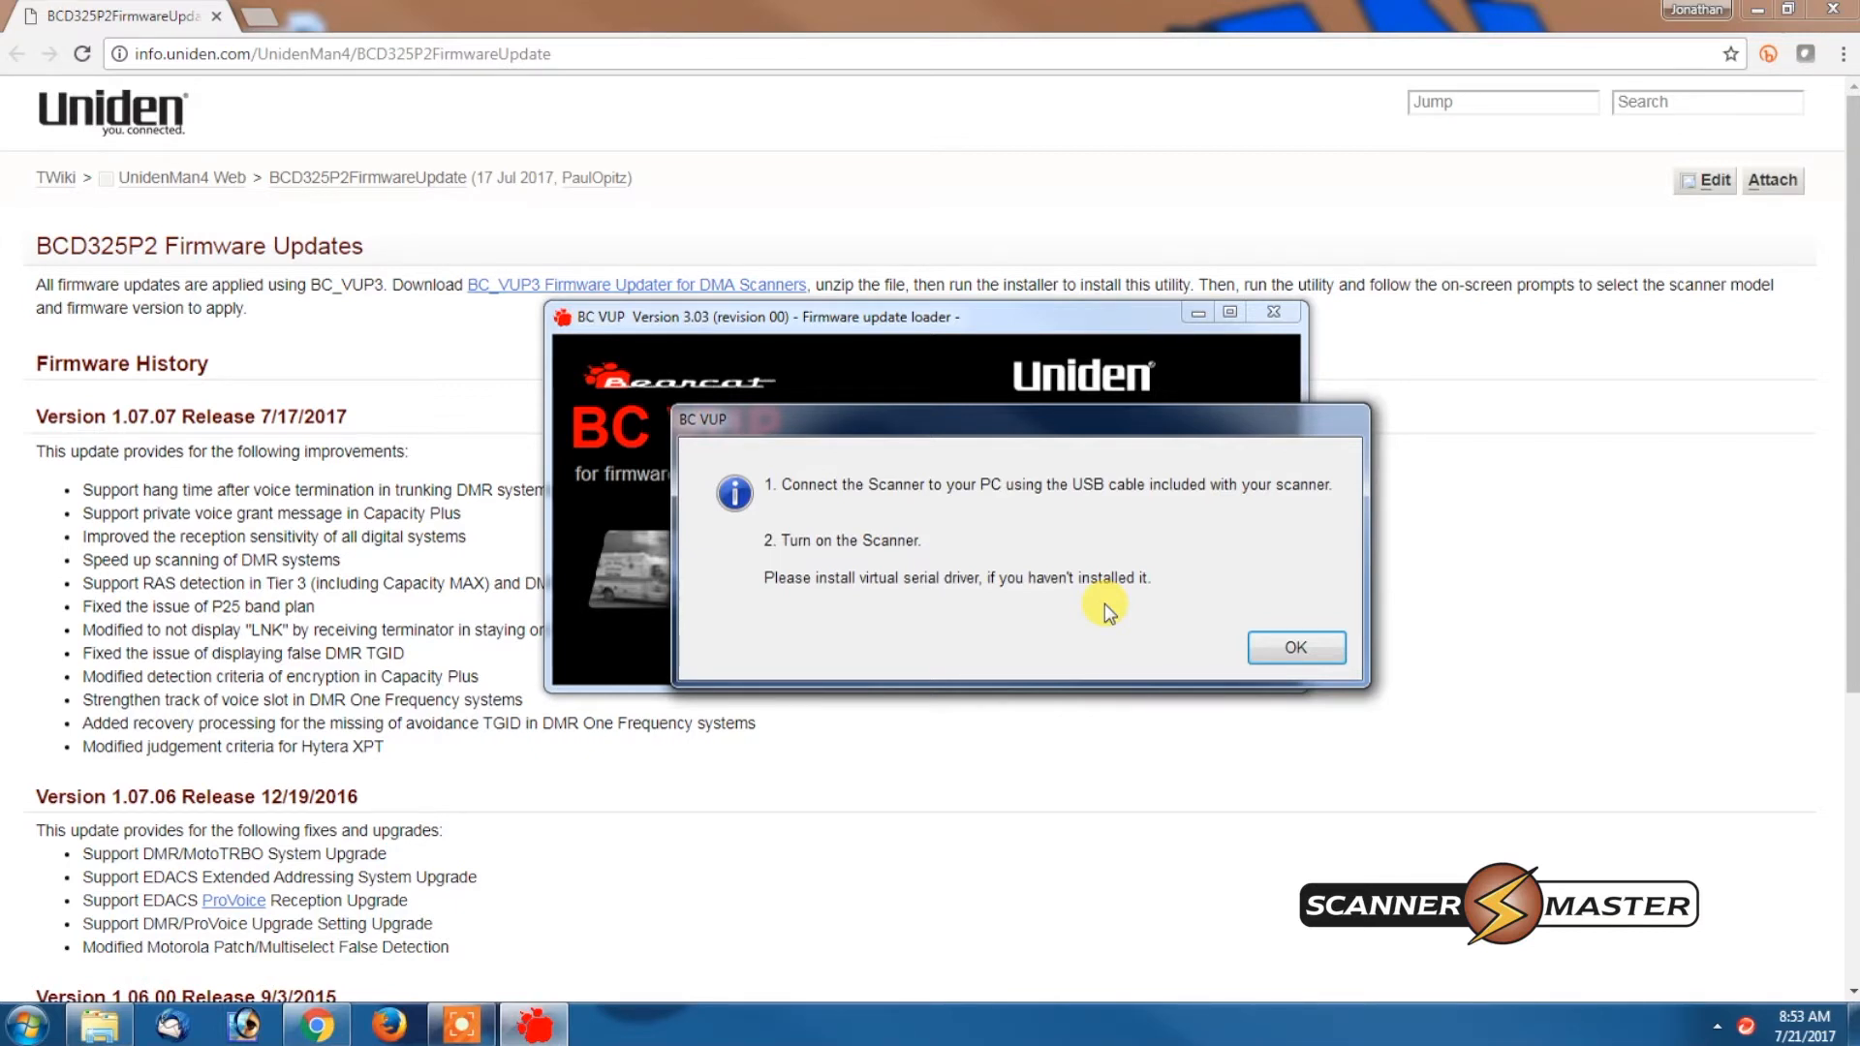
pyautogui.moveTo(1295, 648)
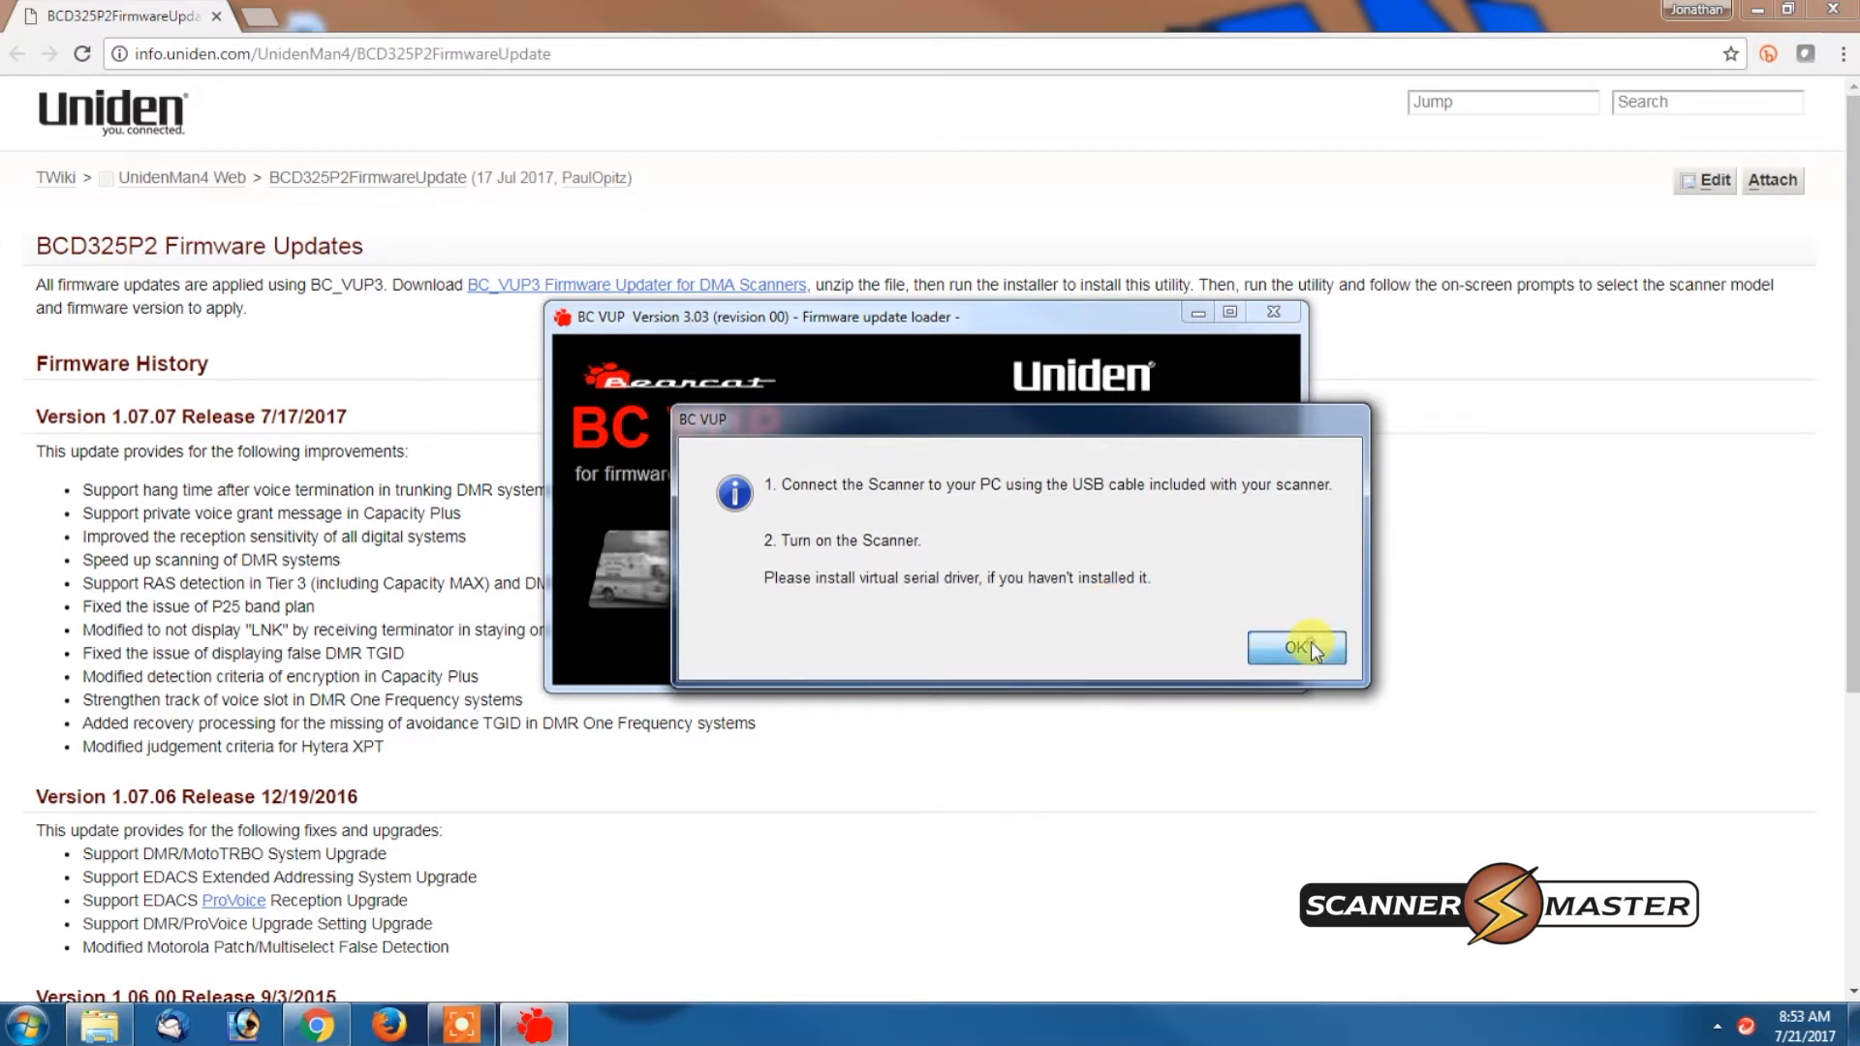
# Acknowledge the connection notice and auto-detect the scanner on COM23
pyautogui.click(1295, 648)
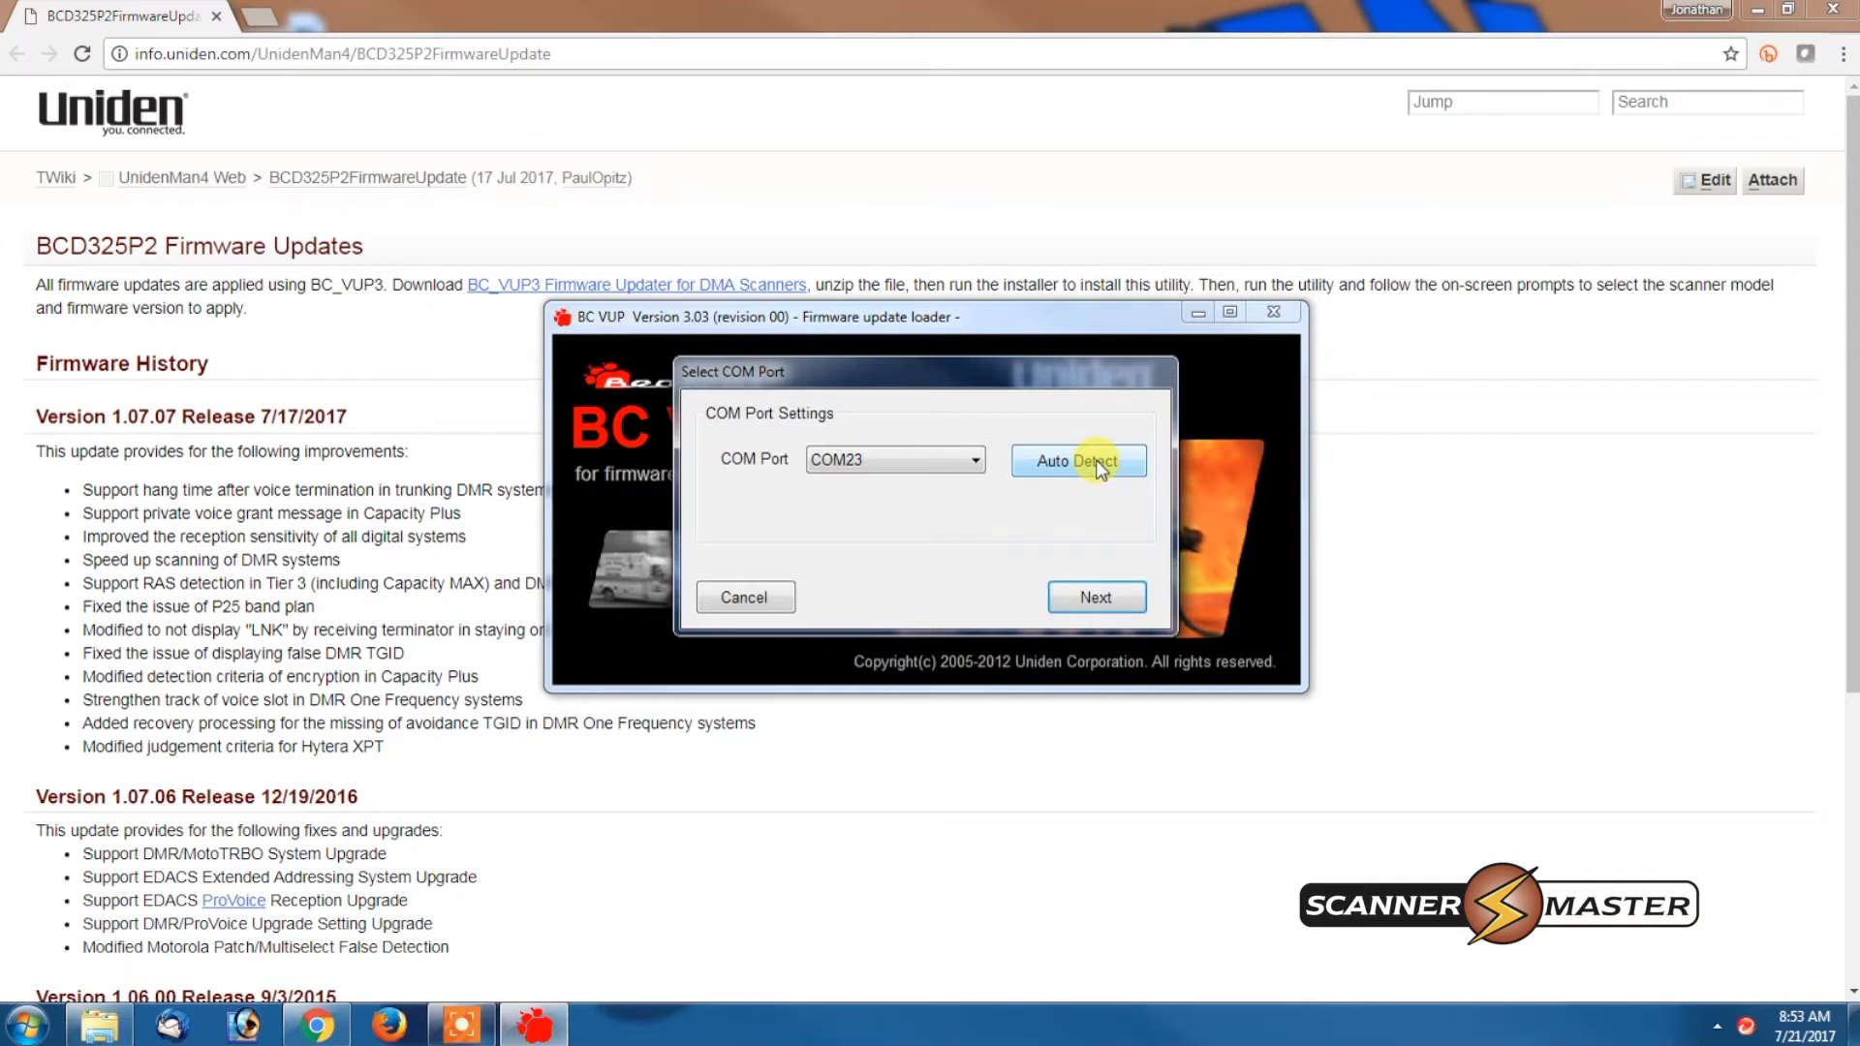
pyautogui.click(1078, 461)
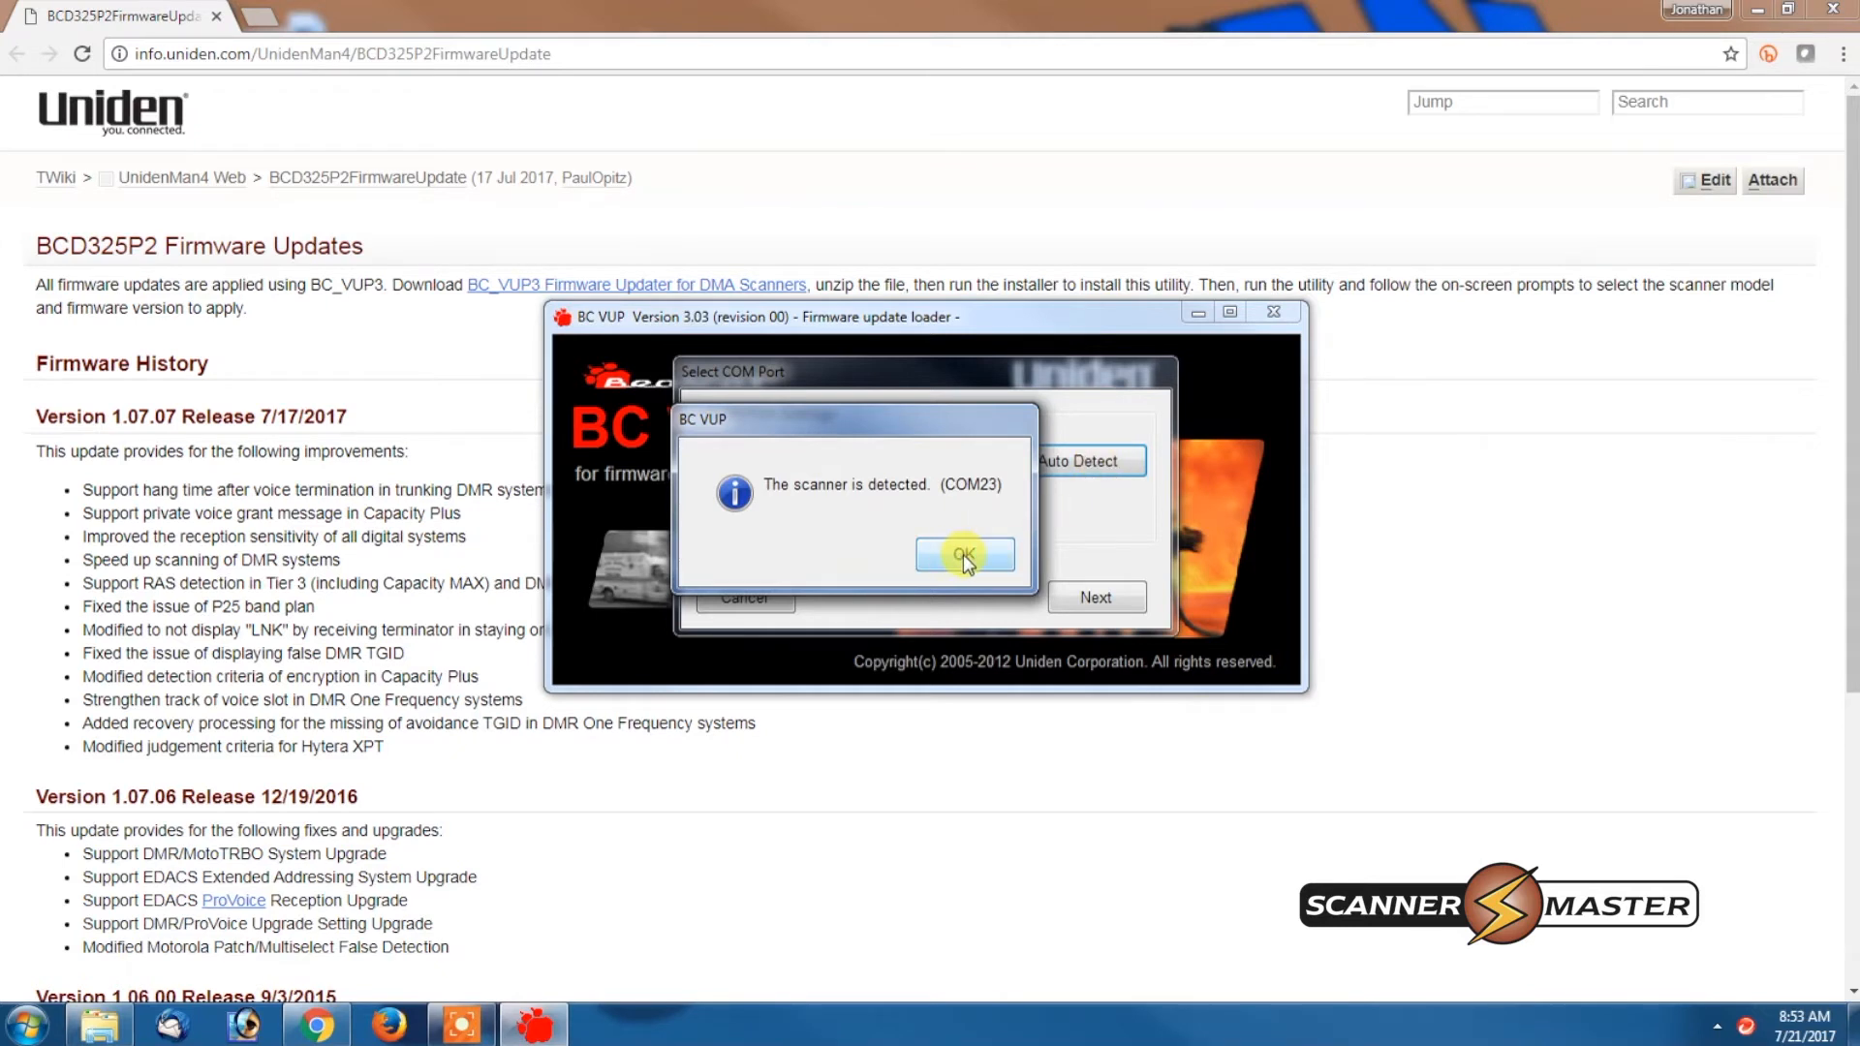
pyautogui.click(964, 558)
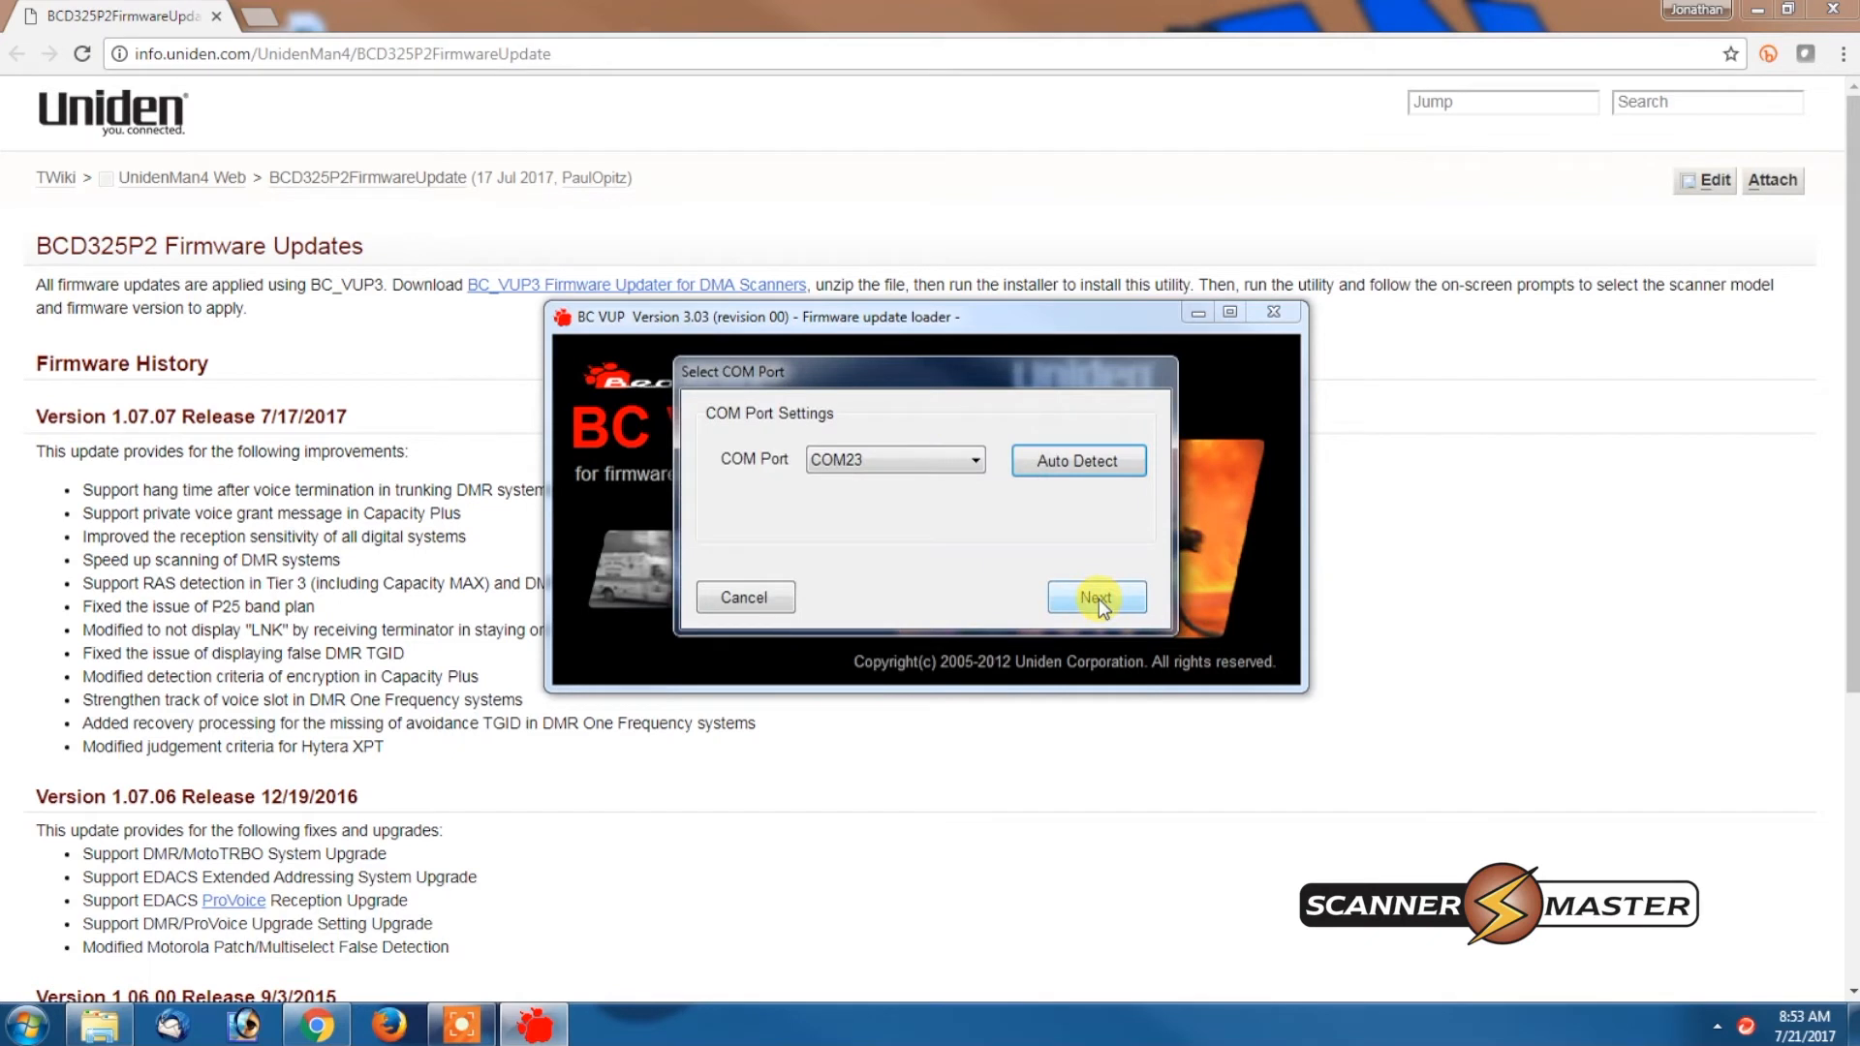
# Flash firmware 1.07.07 to the BCD325P2 and dismiss 'Finished updating firmware'
pyautogui.click(1095, 597)
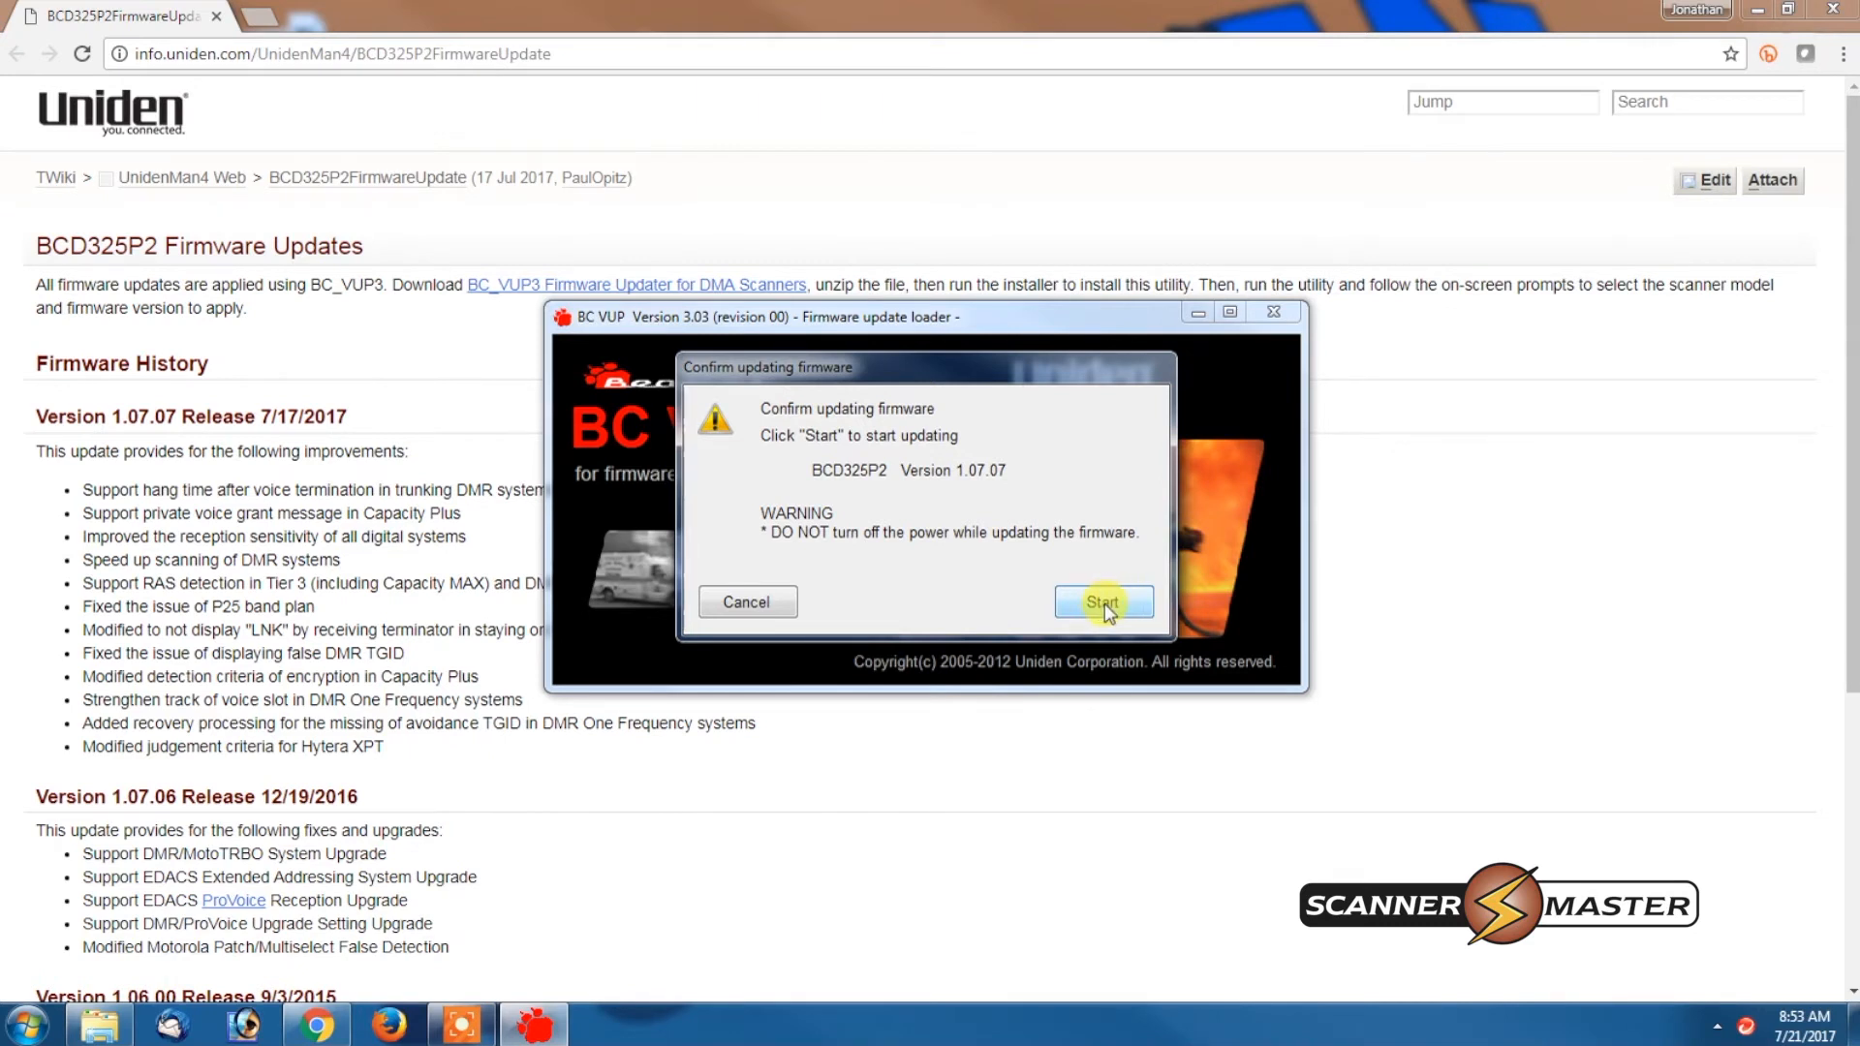
pyautogui.click(1103, 601)
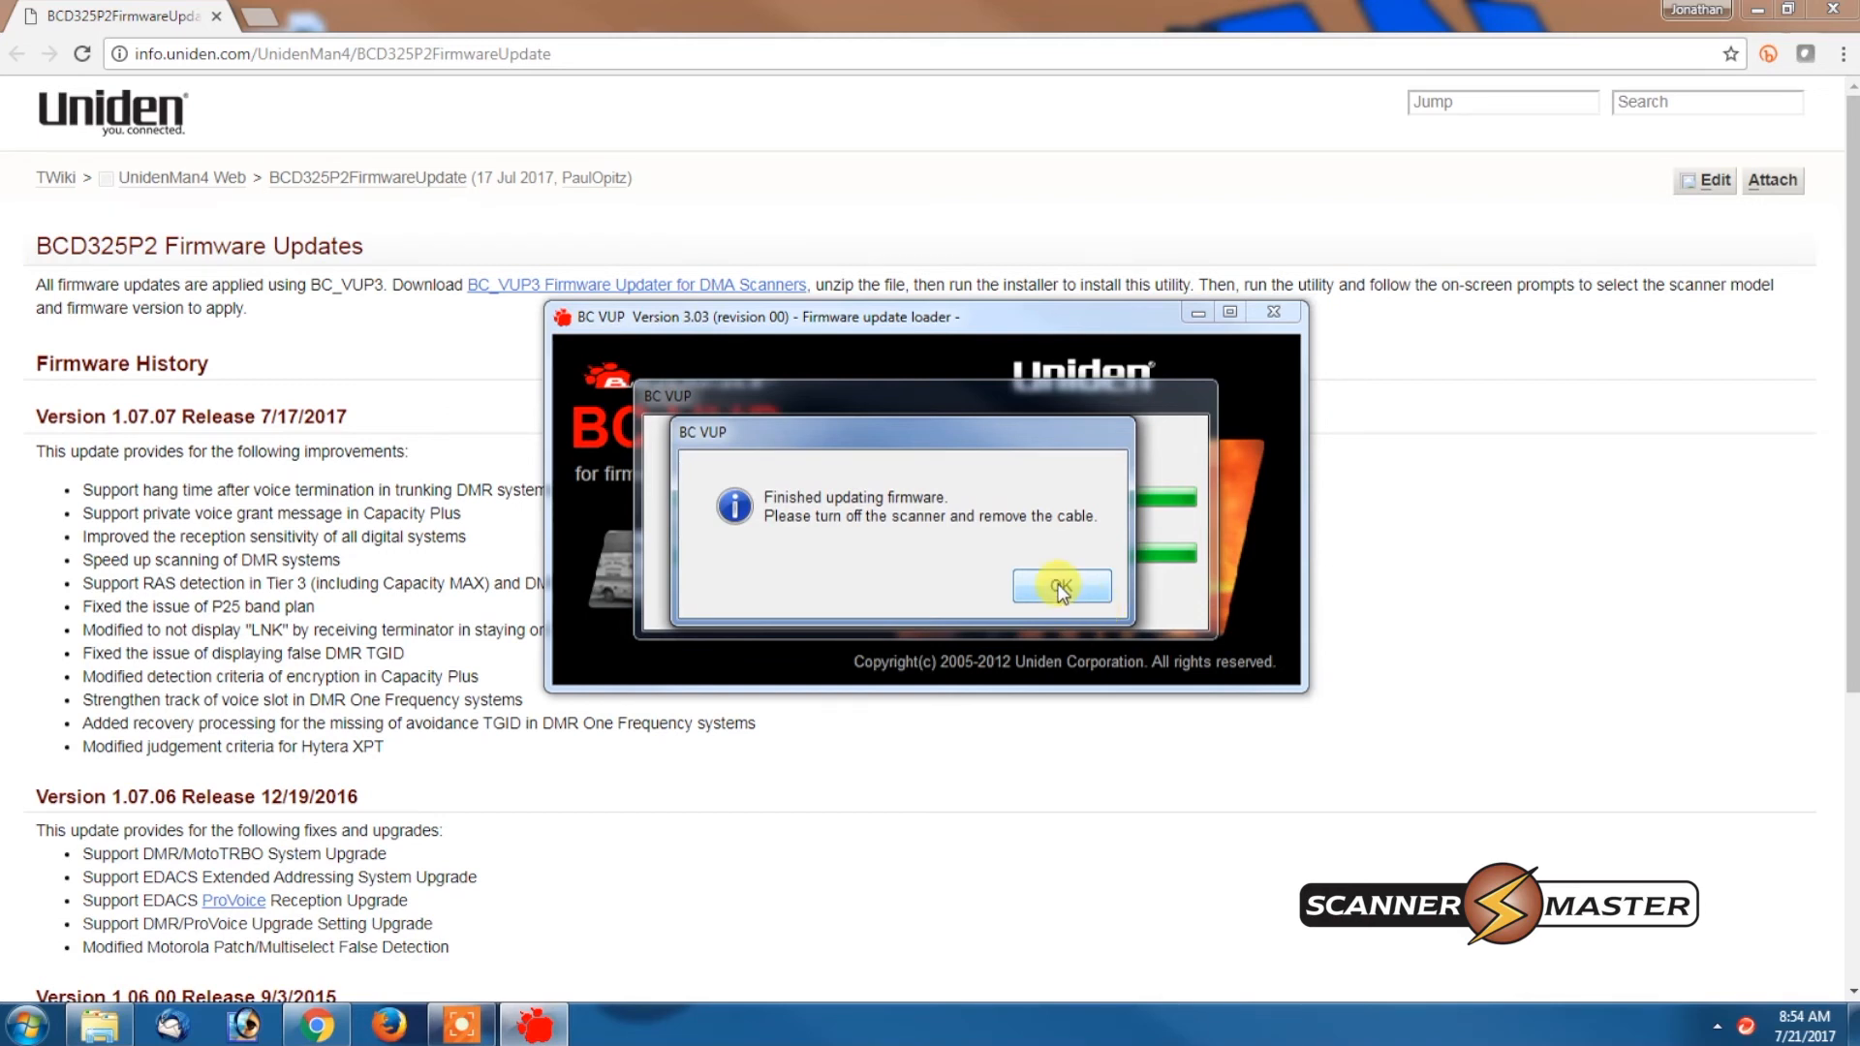
pyautogui.click(1061, 586)
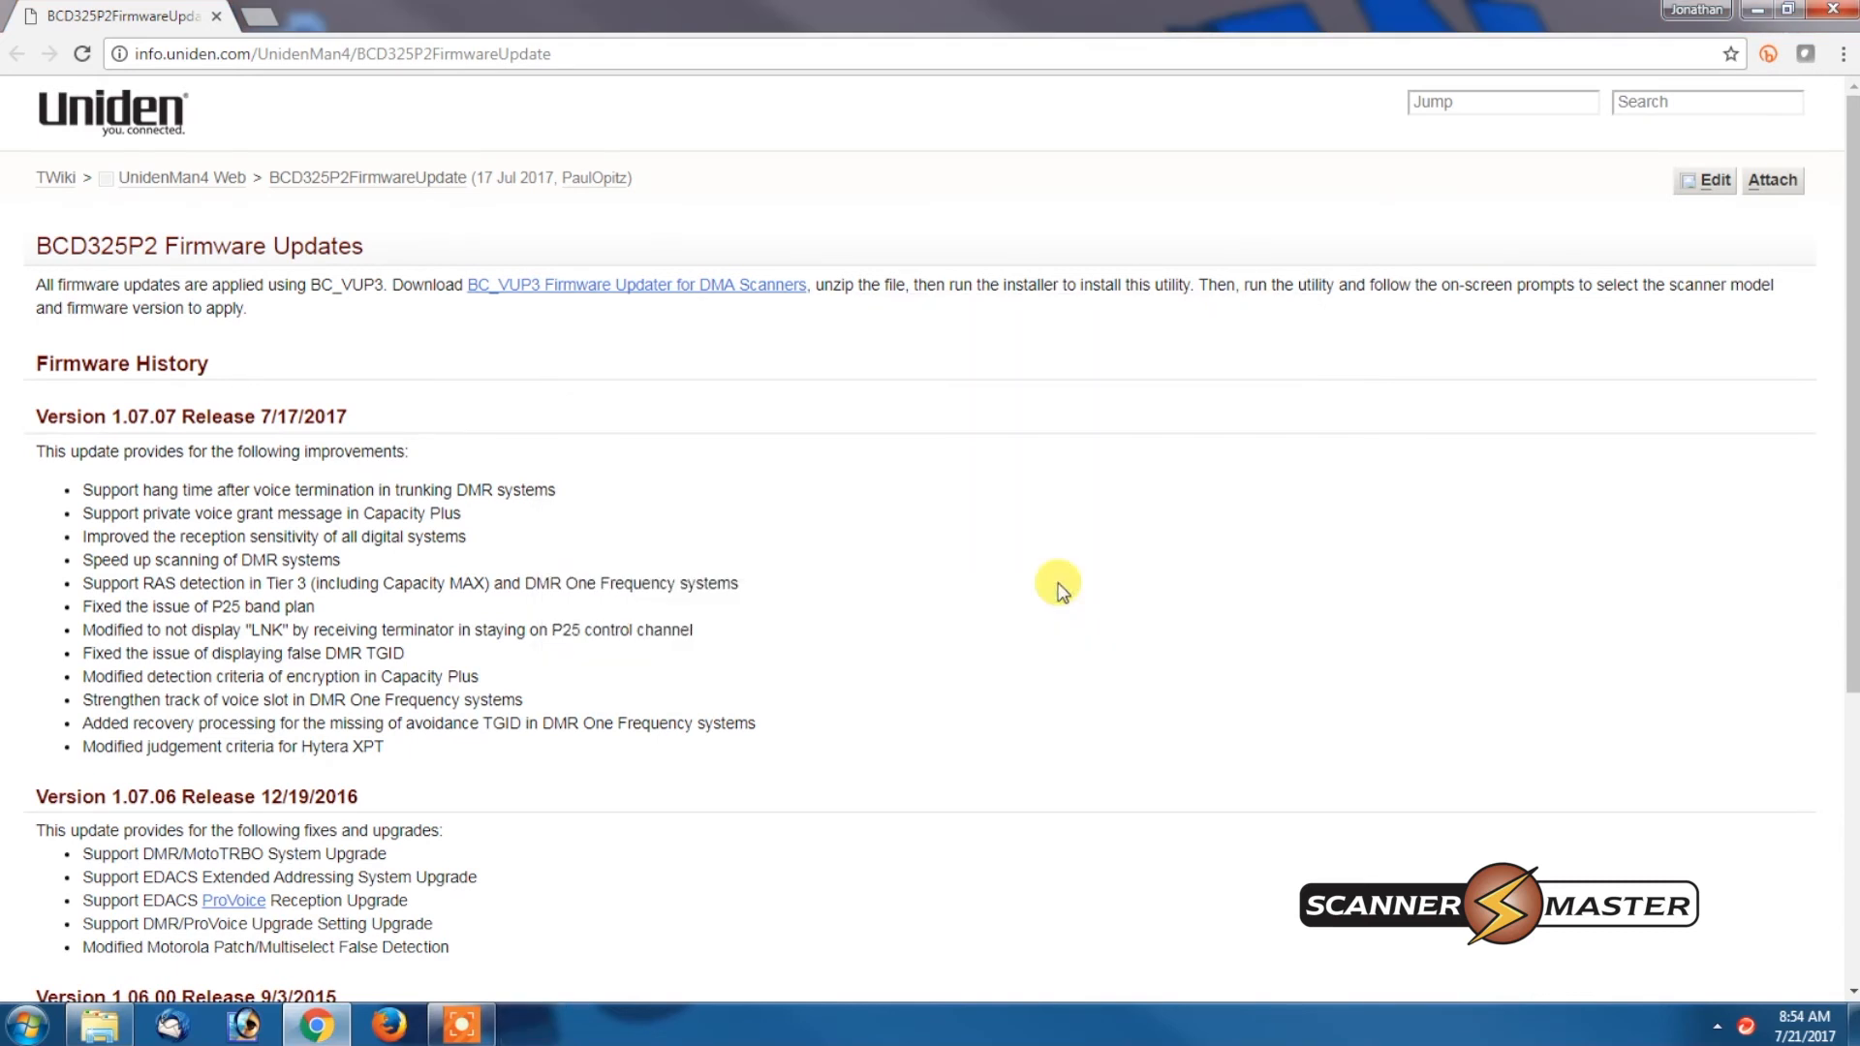